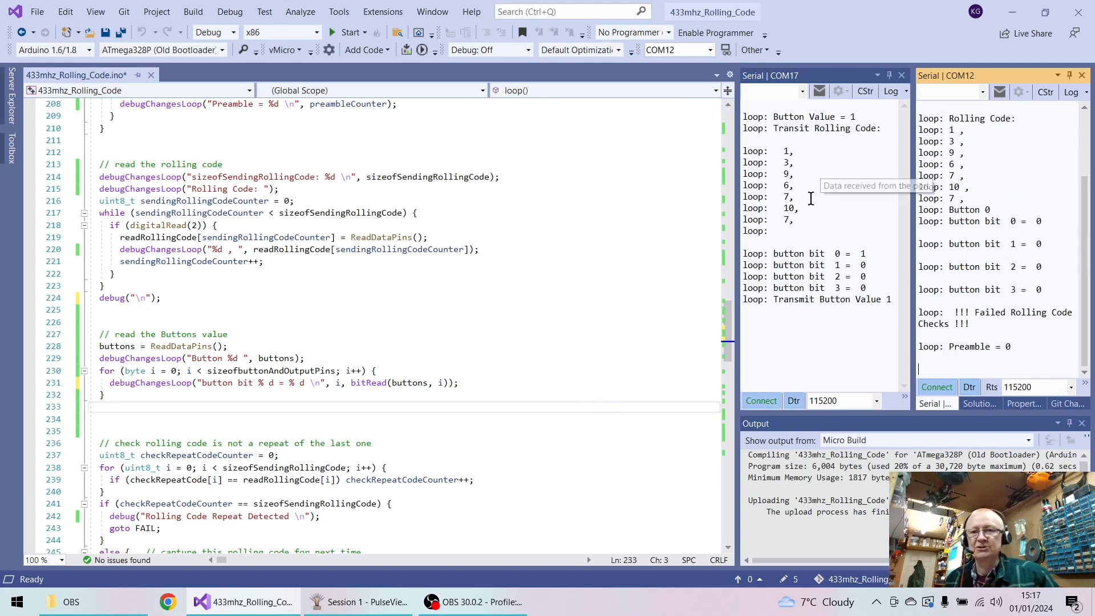
pyautogui.moveTo(827, 313)
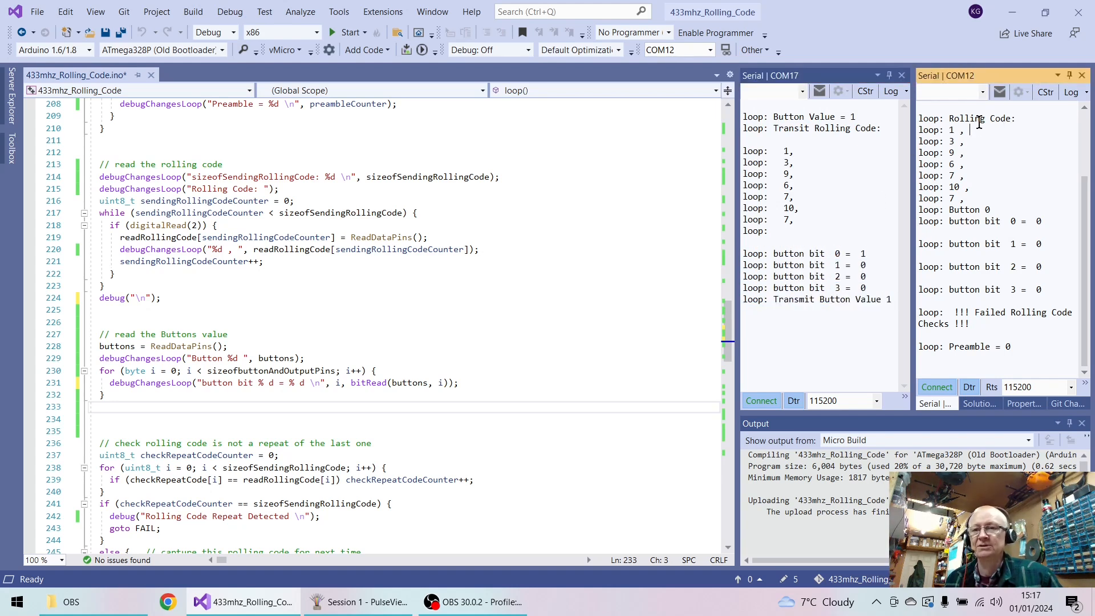
# Step: Note the Button 0 reading, bring PulseView forward and start a new logic capture
pyautogui.doubleClick(978, 118)
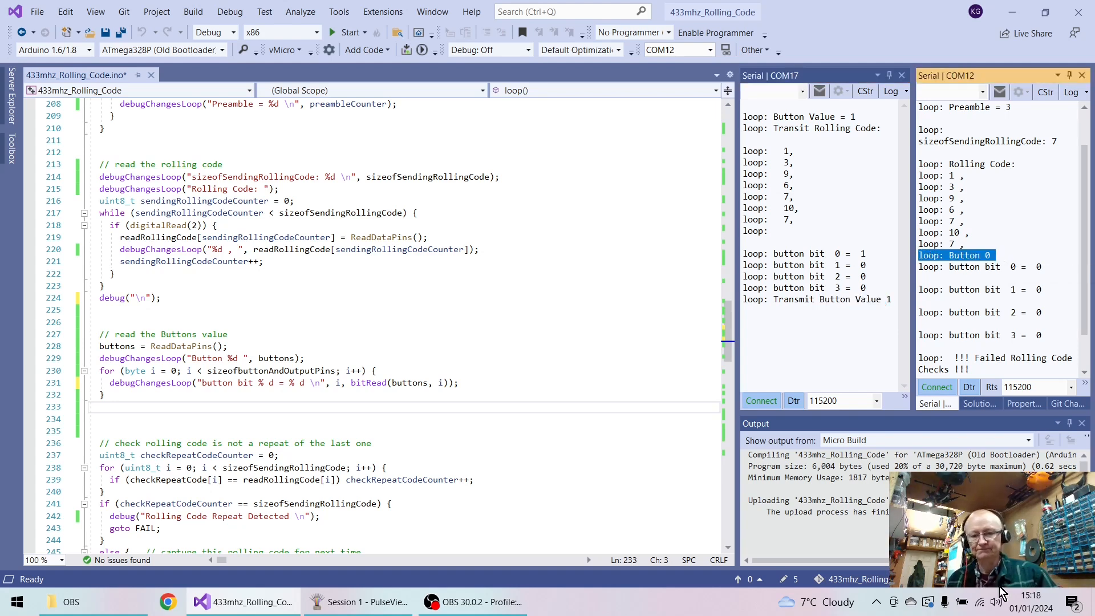
pyautogui.moveTo(472, 601)
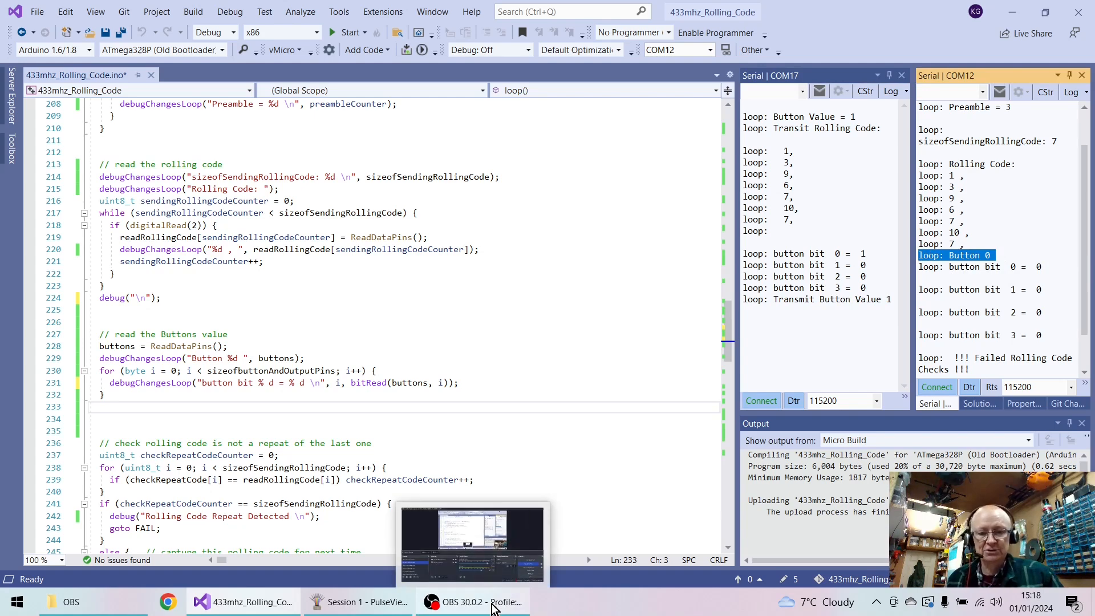
pyautogui.click(356, 601)
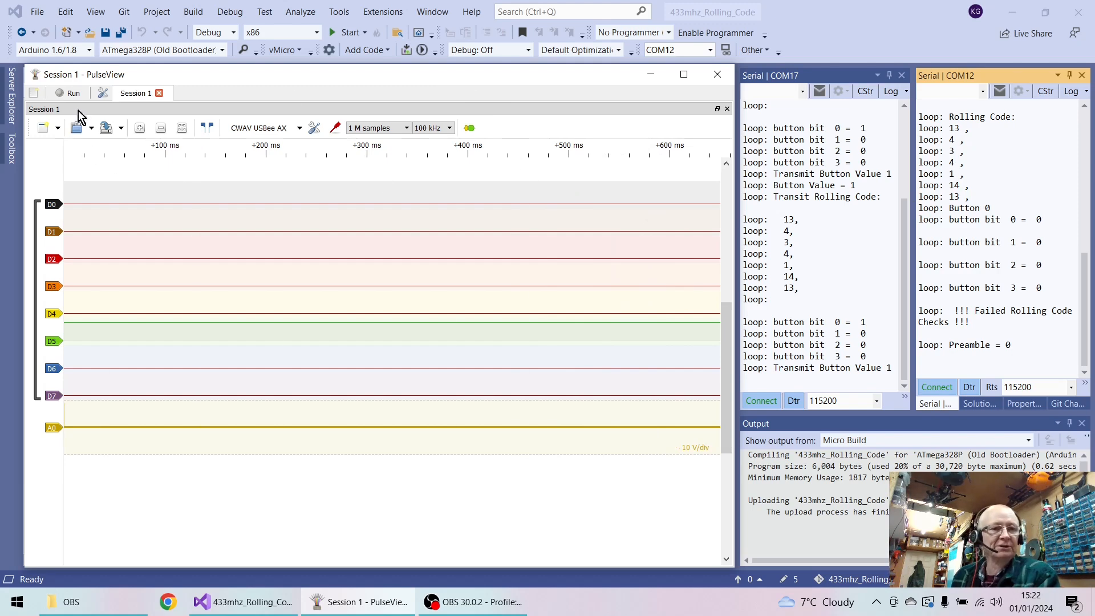
pyautogui.moveTo(74, 93)
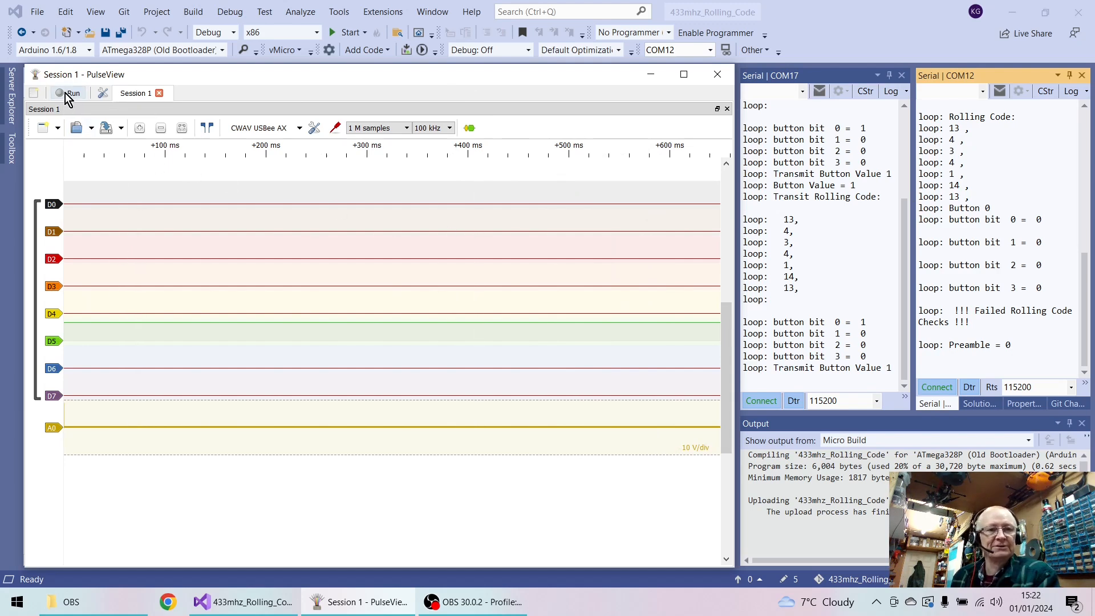
pyautogui.click(72, 93)
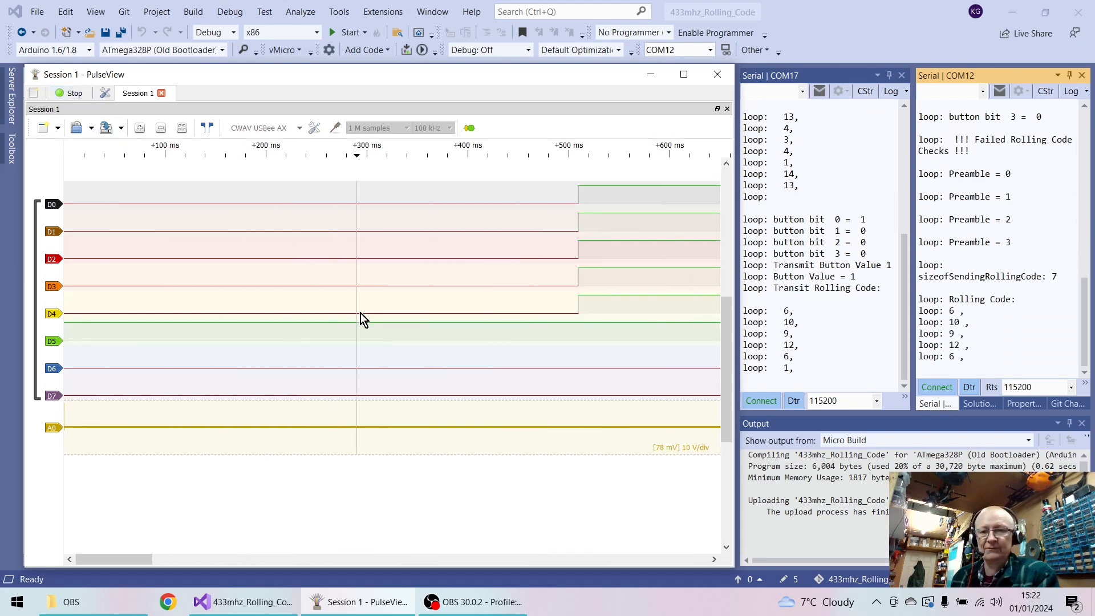
# Step: Let the capture finish and compare the D0–D4 pulse trains with the COM12 serial output
pyautogui.click(72, 93)
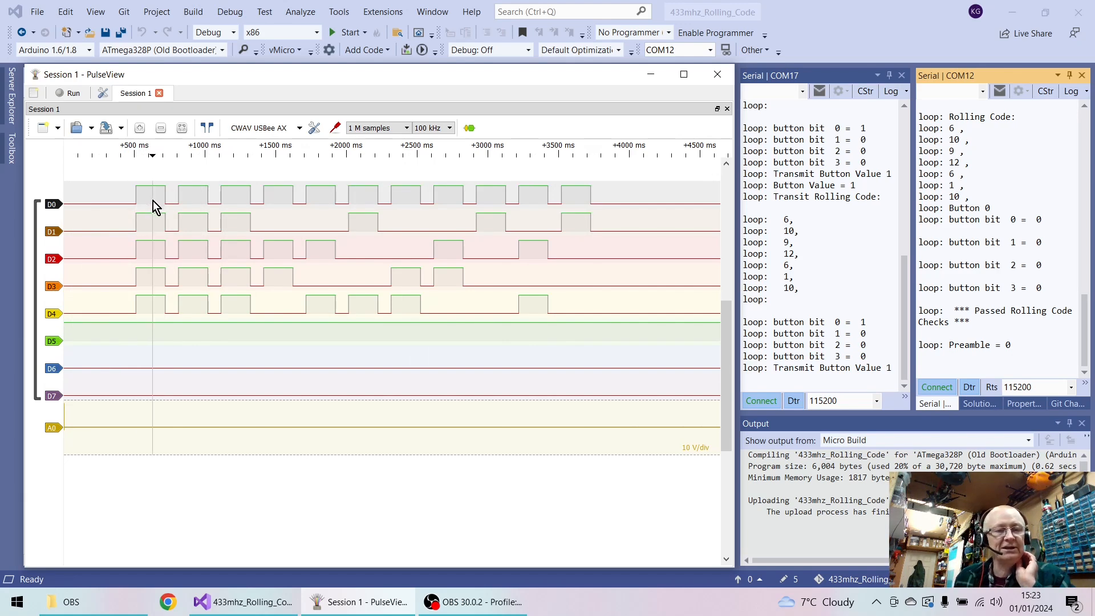
pyautogui.moveTo(152, 199)
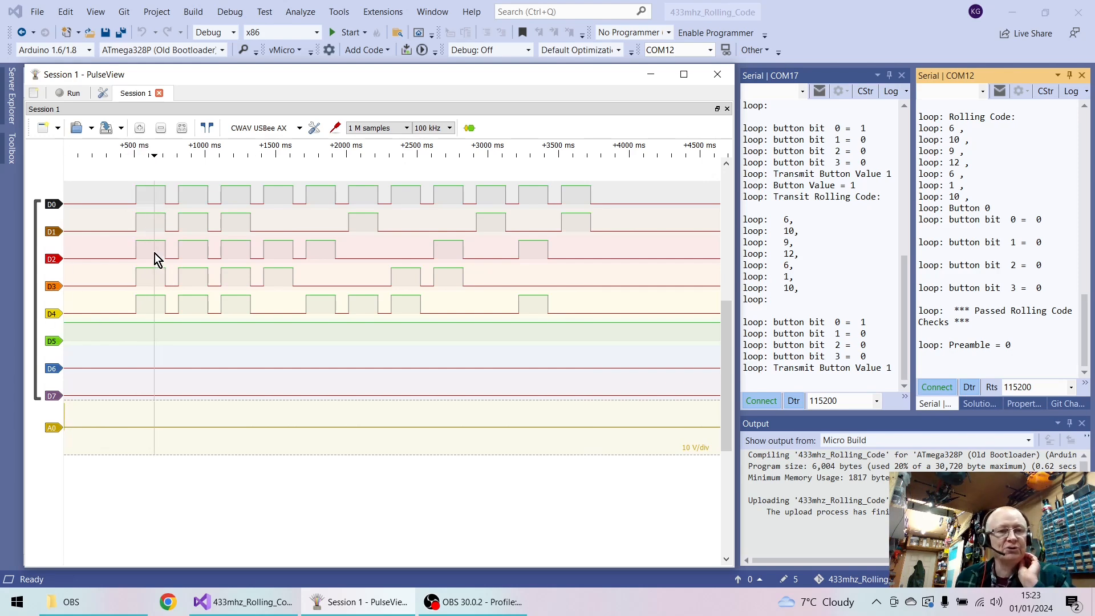
pyautogui.moveTo(153, 288)
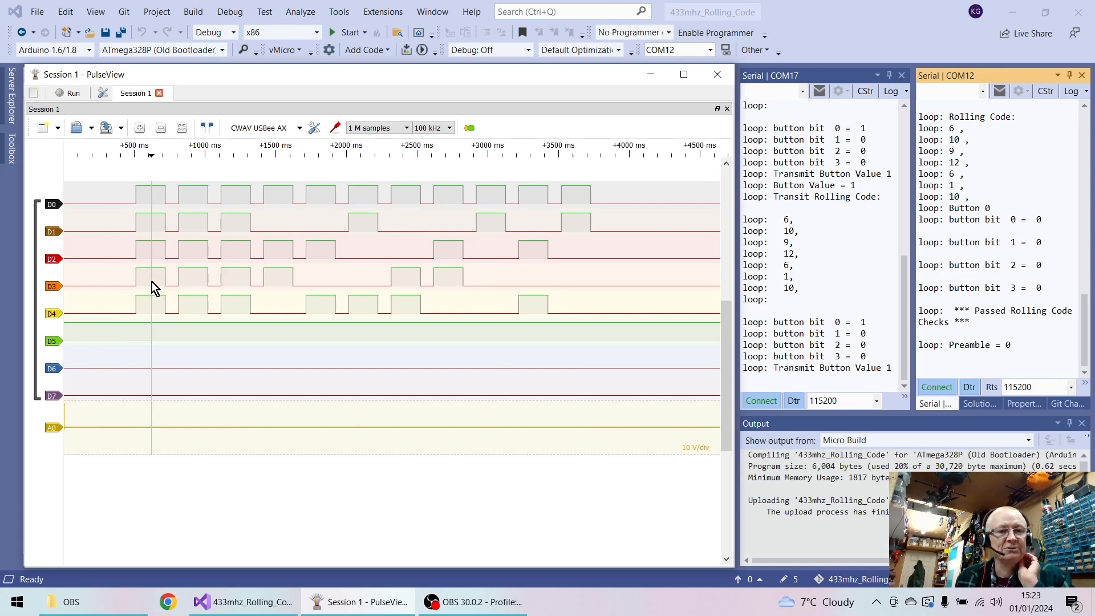
pyautogui.moveTo(153, 245)
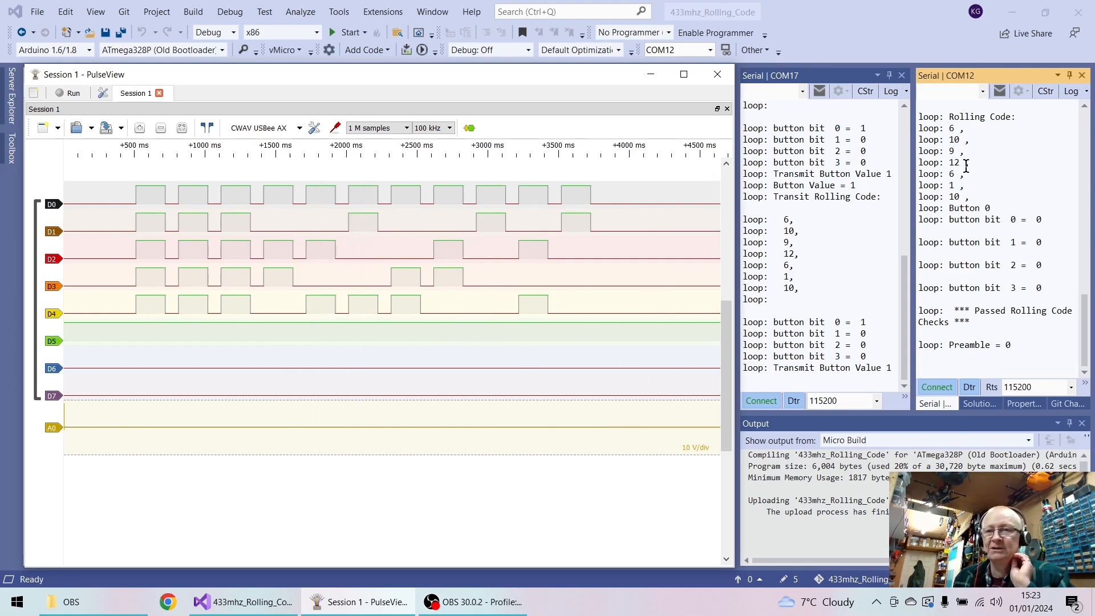
pyautogui.moveTo(964, 185)
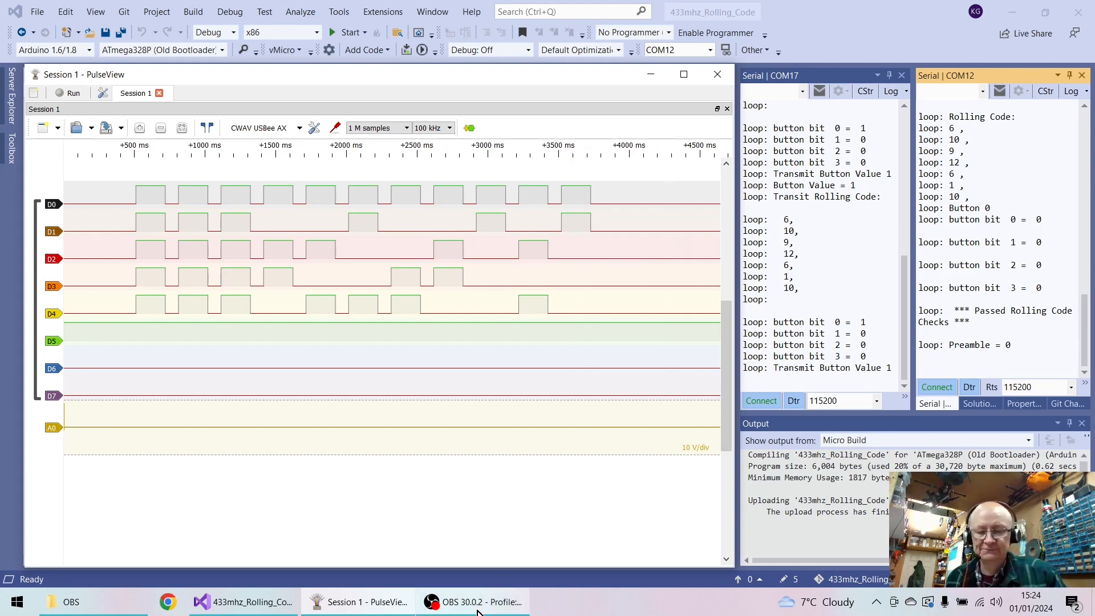
pyautogui.moveTo(473, 601)
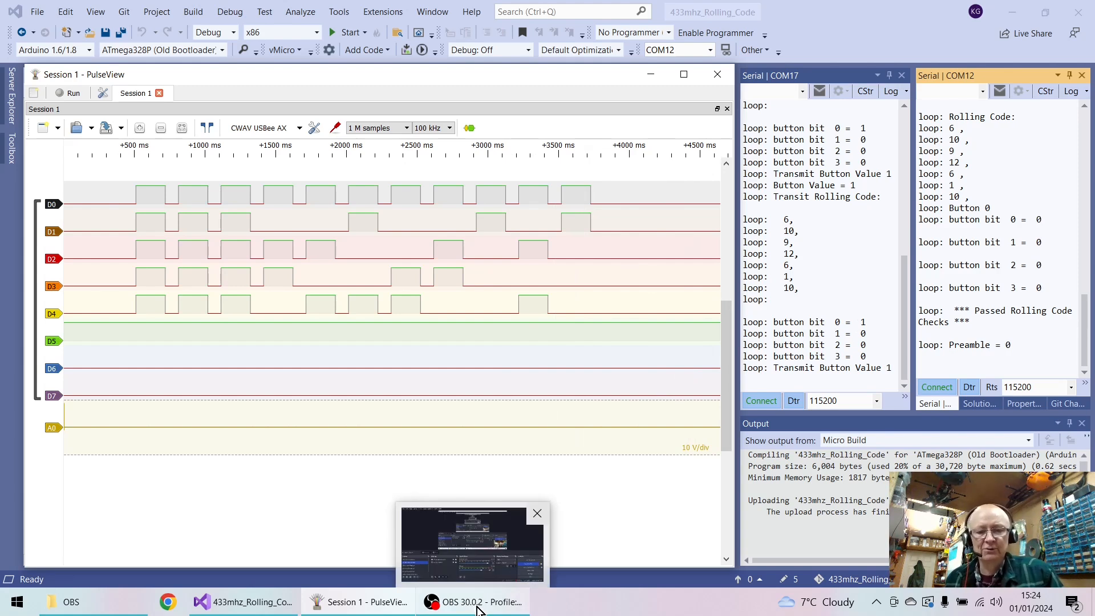
# Step: Return to the receiver sketch and go to the ReadDataPins definition from the Buttons read
pyautogui.click(244, 601)
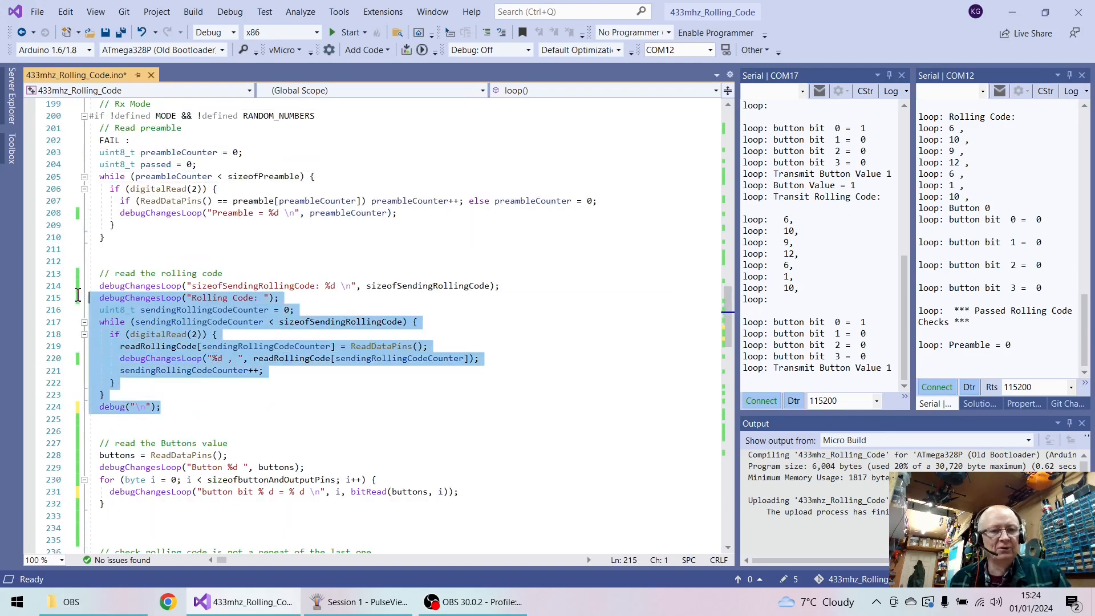
pyautogui.scroll(-3)
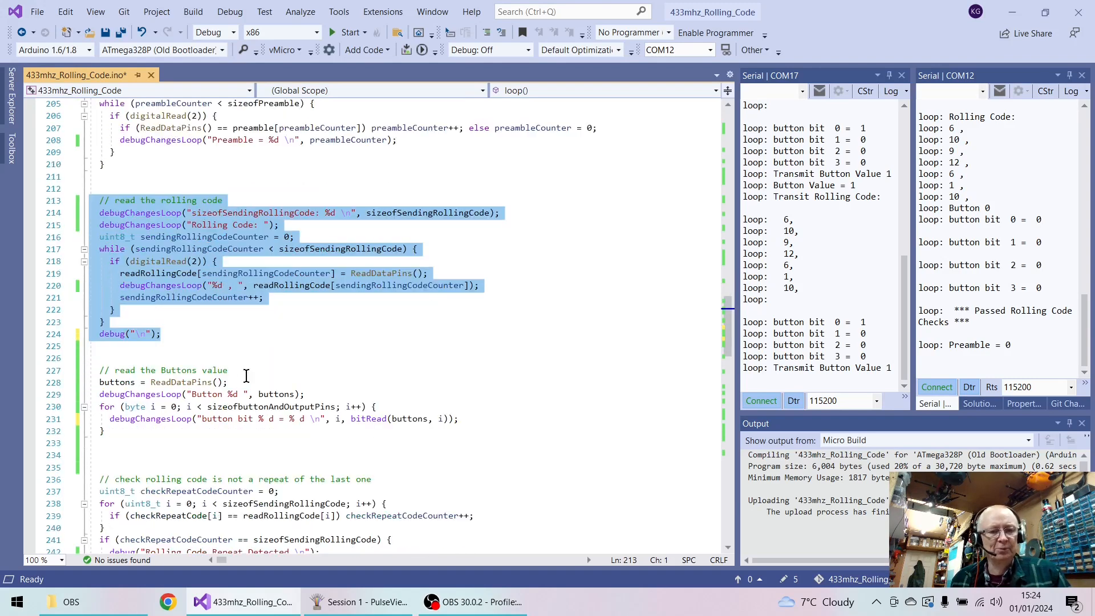
pyautogui.click(203, 382)
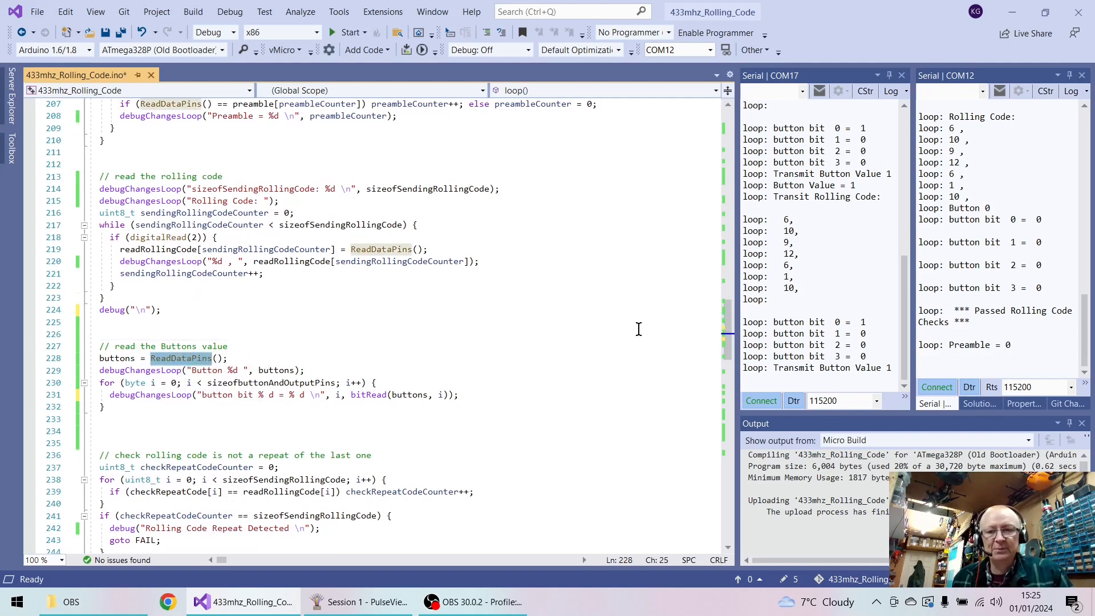
pyautogui.scroll(-3)
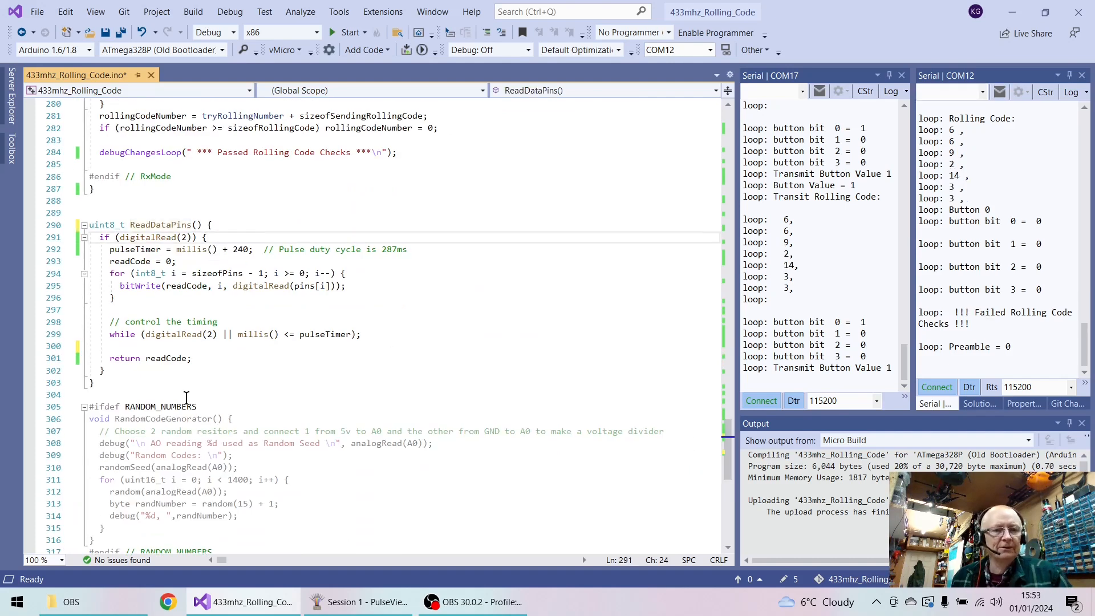
# Step: Add digitalWrite(10, HIGH) as the first line inside ReadDataPins
pyautogui.click(112, 231)
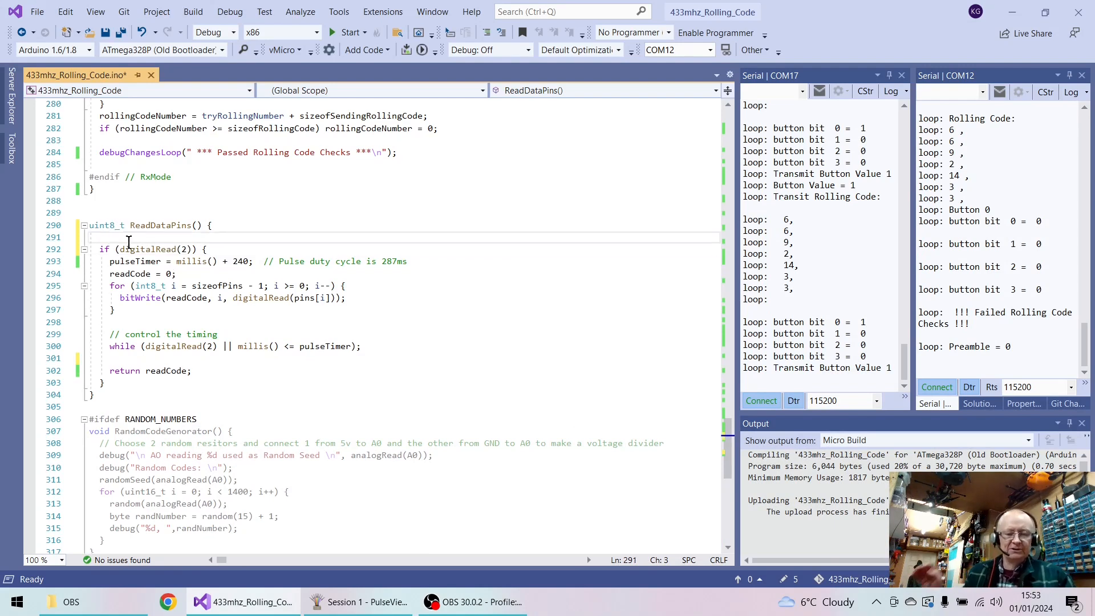
pyautogui.write('digitalW')
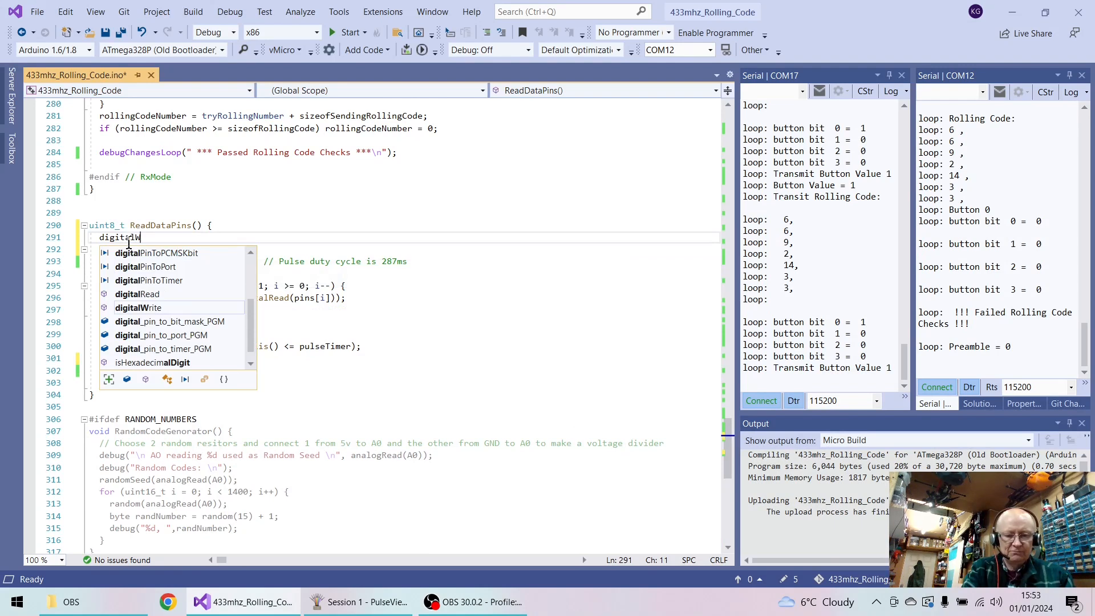
pyautogui.write('rite(1')
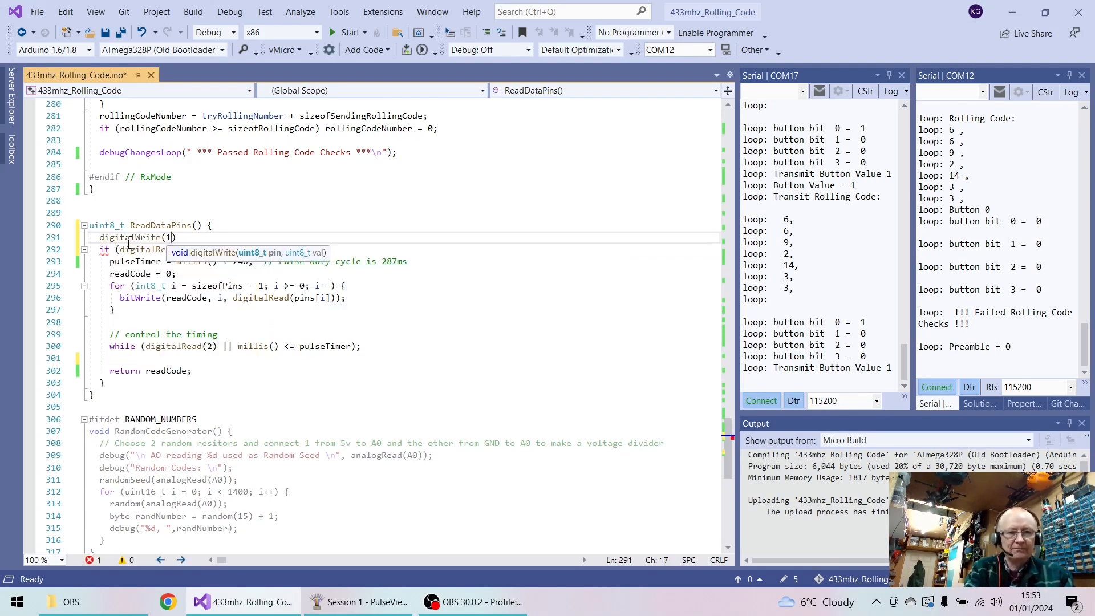
pyautogui.write('0,H')
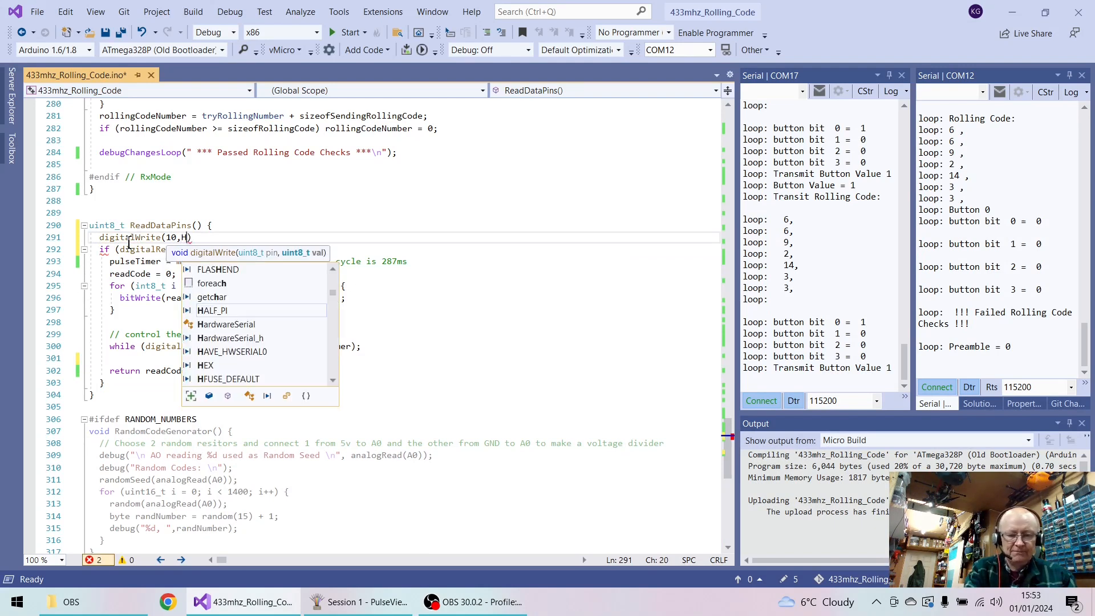
pyautogui.write('IGH)')
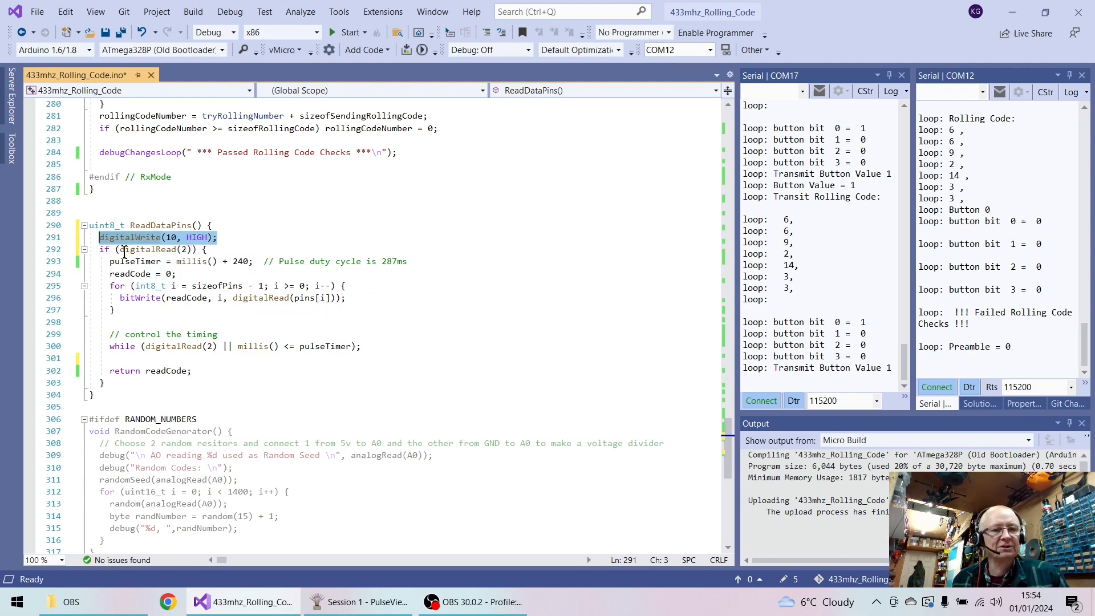
# Step: Add digitalWrite(10, LOW) just before returning readCode, then bring PulseView forward
pyautogui.click(119, 370)
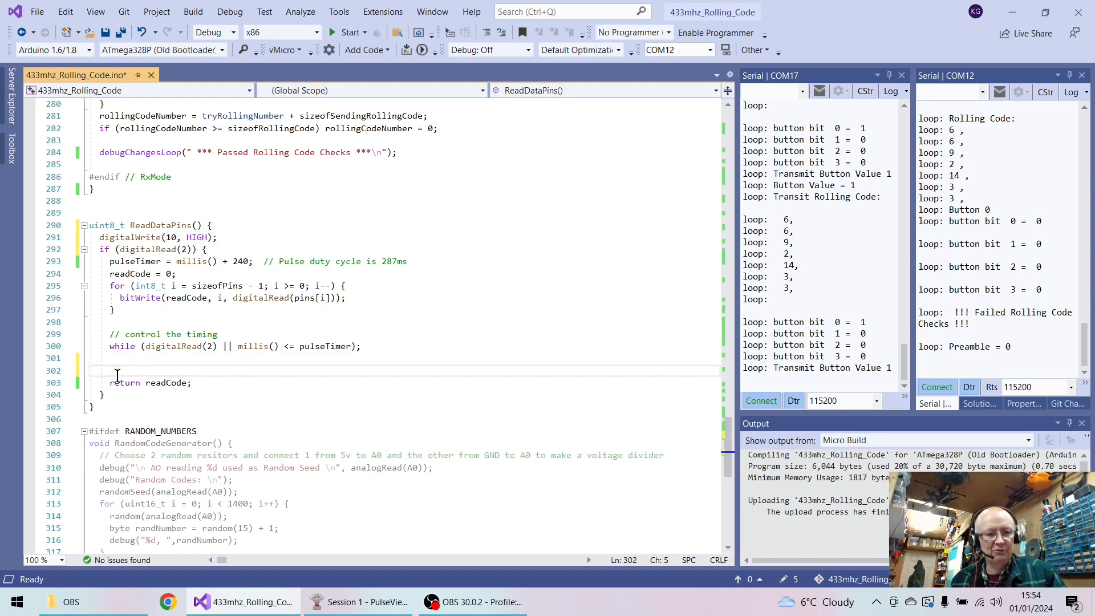
pyautogui.write('digitalWrite(10, HIGH);')
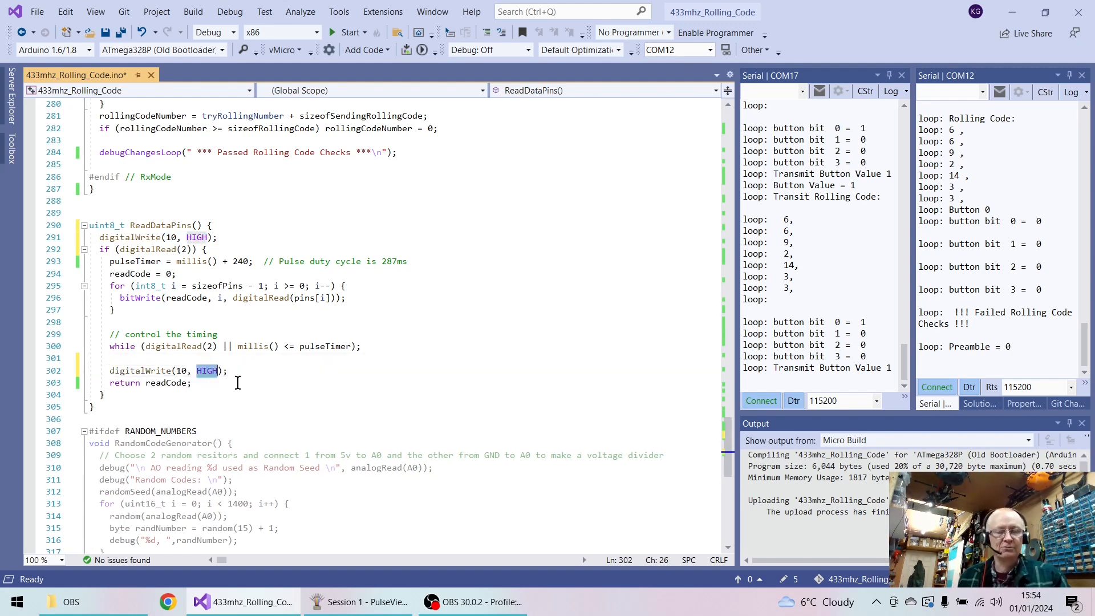
pyautogui.write('LOW')
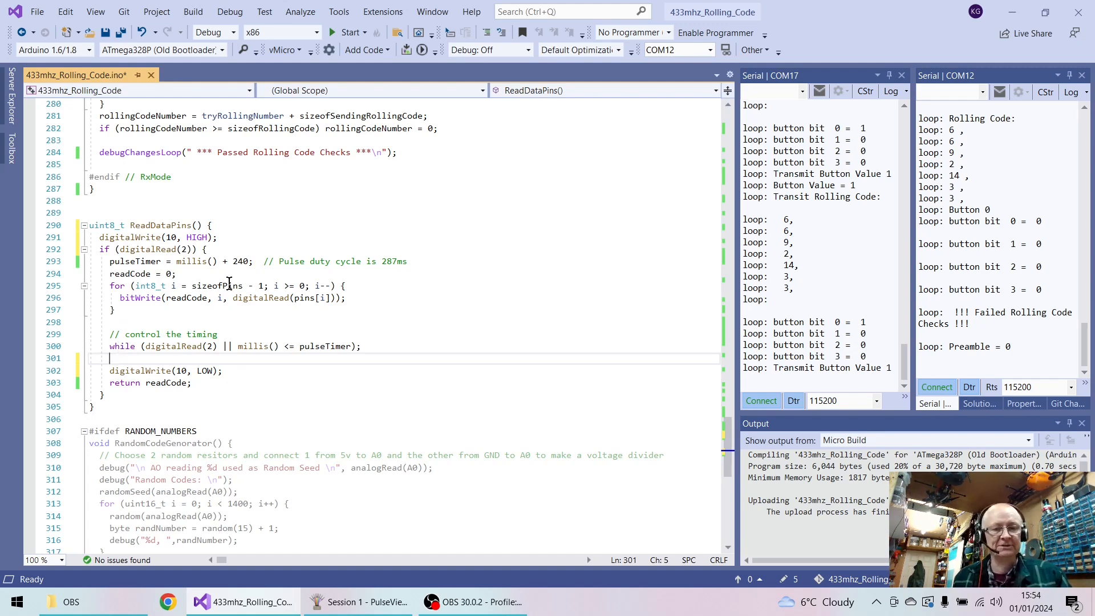
pyautogui.moveTo(241, 261)
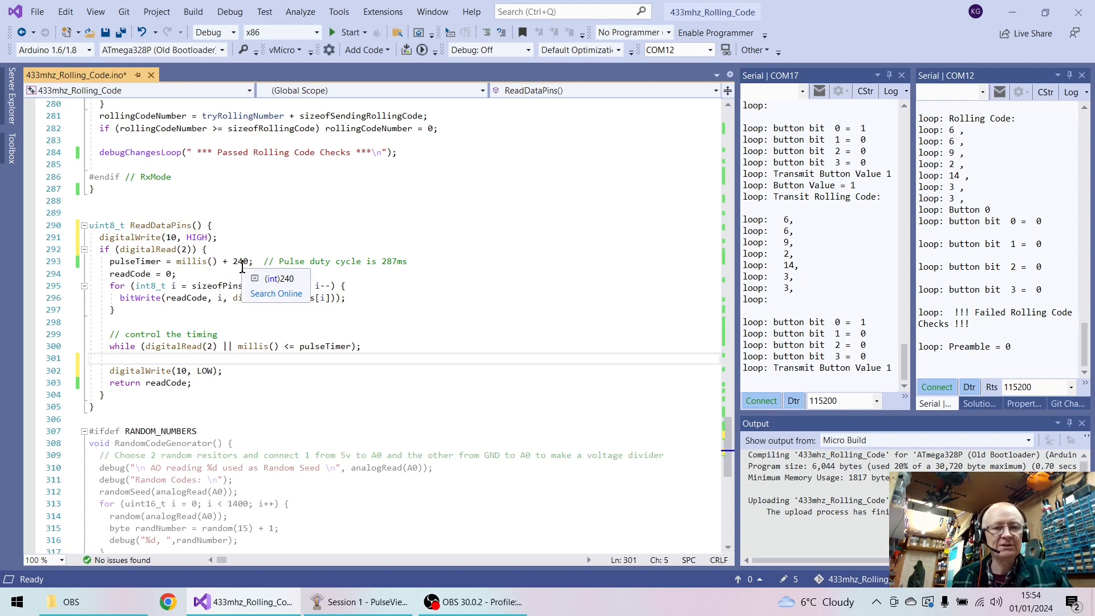
pyautogui.moveTo(253, 308)
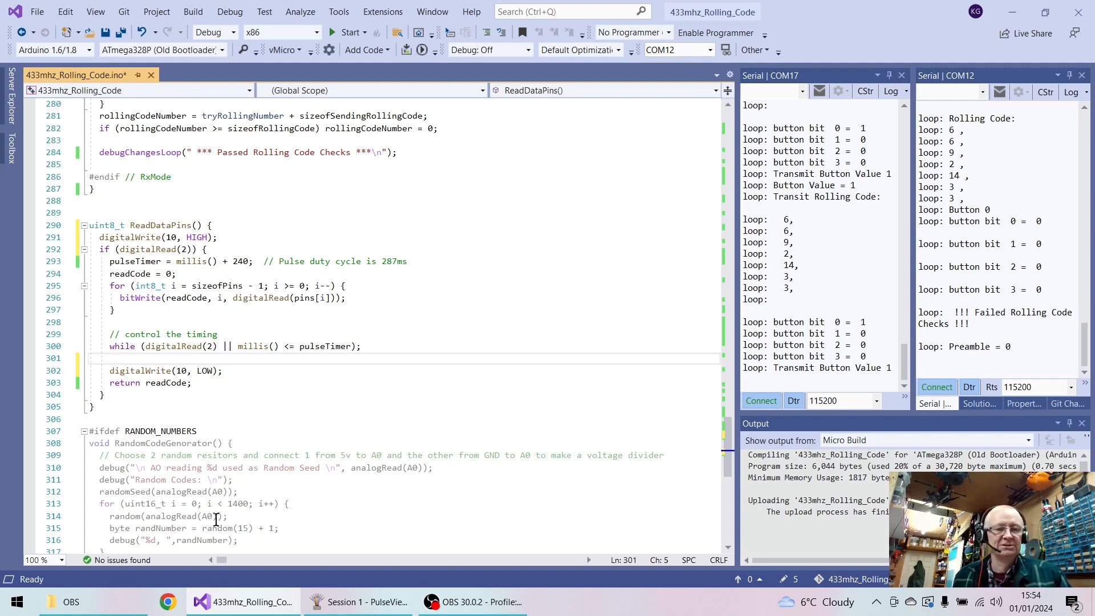
pyautogui.click(357, 601)
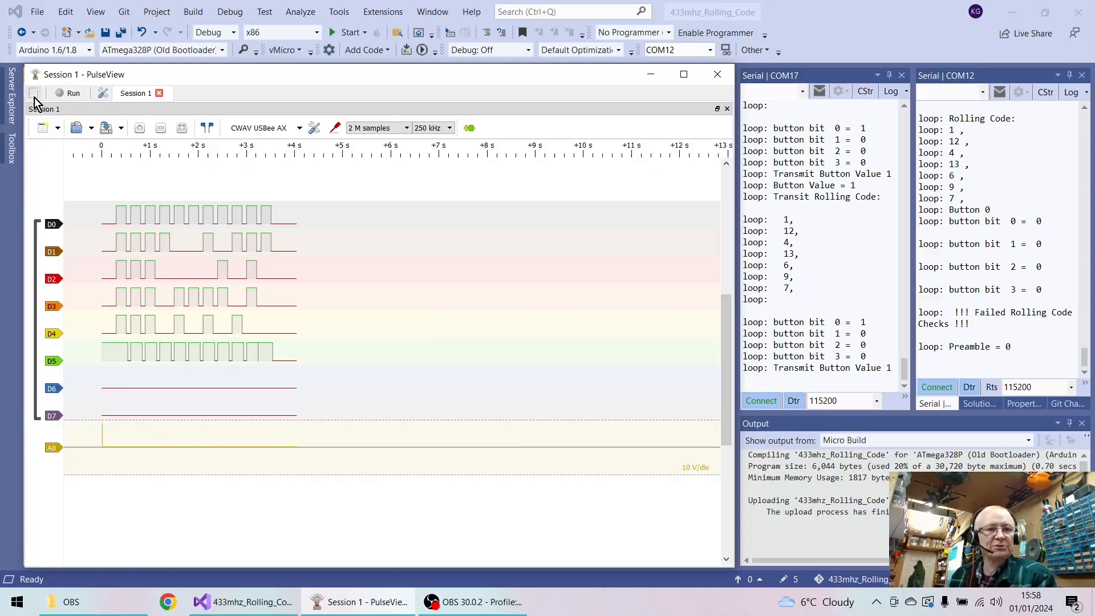
# Step: Record a fresh capture of D0–D7 and examine the transitions around 3.35 seconds
pyautogui.click(69, 93)
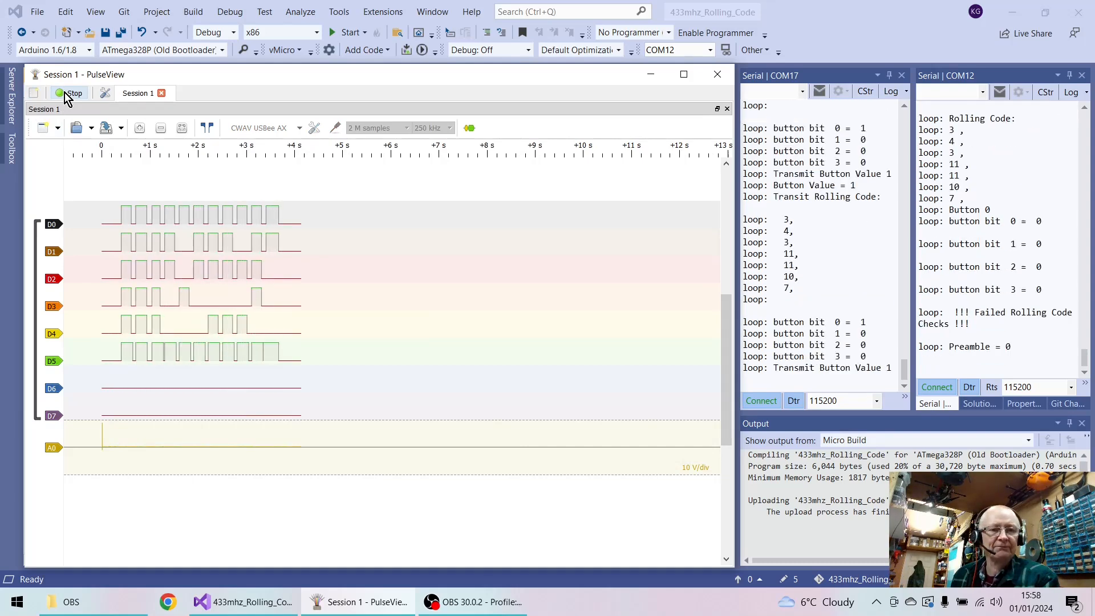
pyautogui.click(73, 93)
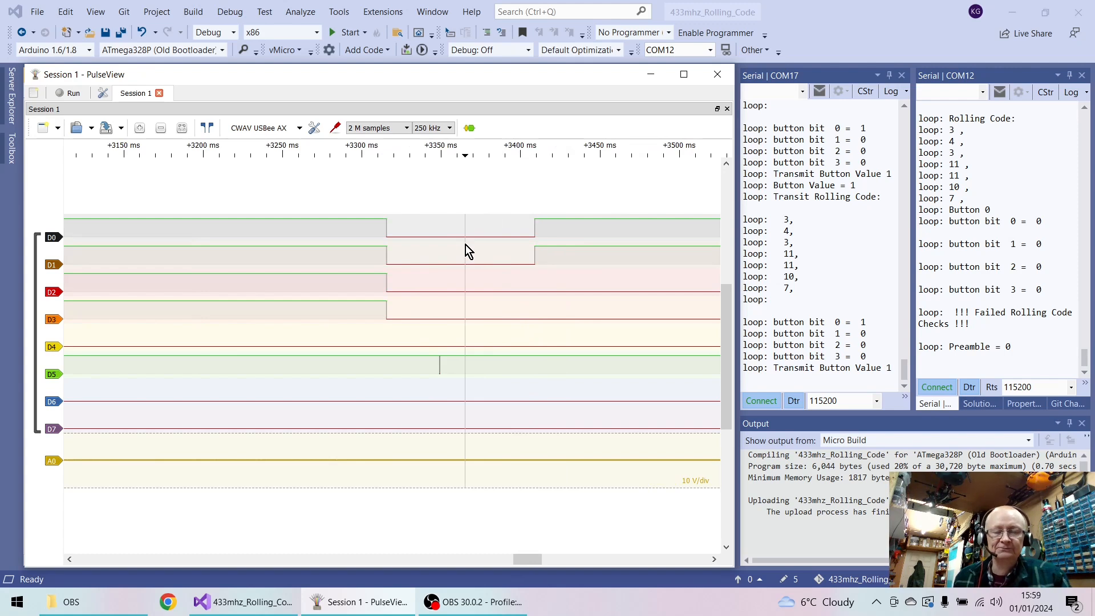
pyautogui.moveTo(484, 318)
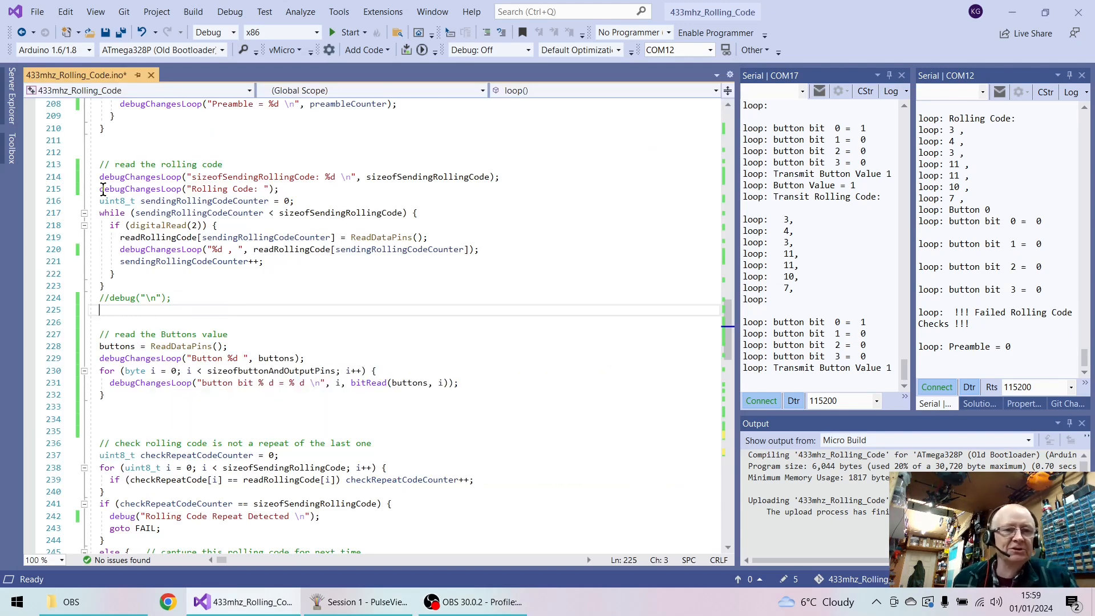
# Step: Copy the counter, while loop and if(digitalRead(2)) block around the Buttons read
pyautogui.moveTo(99, 164); pyautogui.dragTo(190, 249)
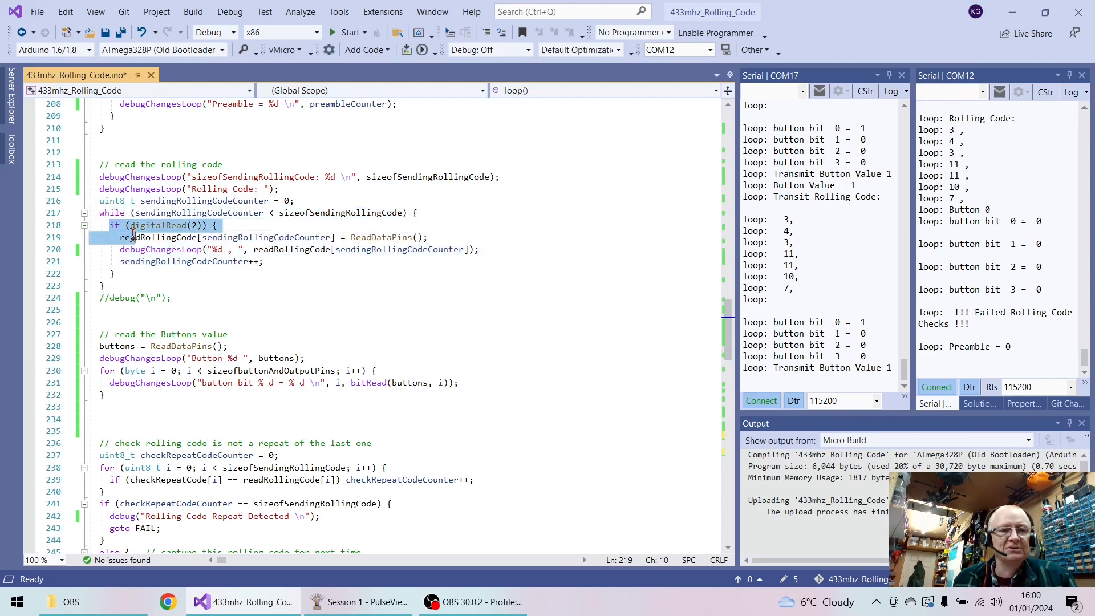
pyautogui.moveTo(128, 225); pyautogui.dragTo(147, 274)
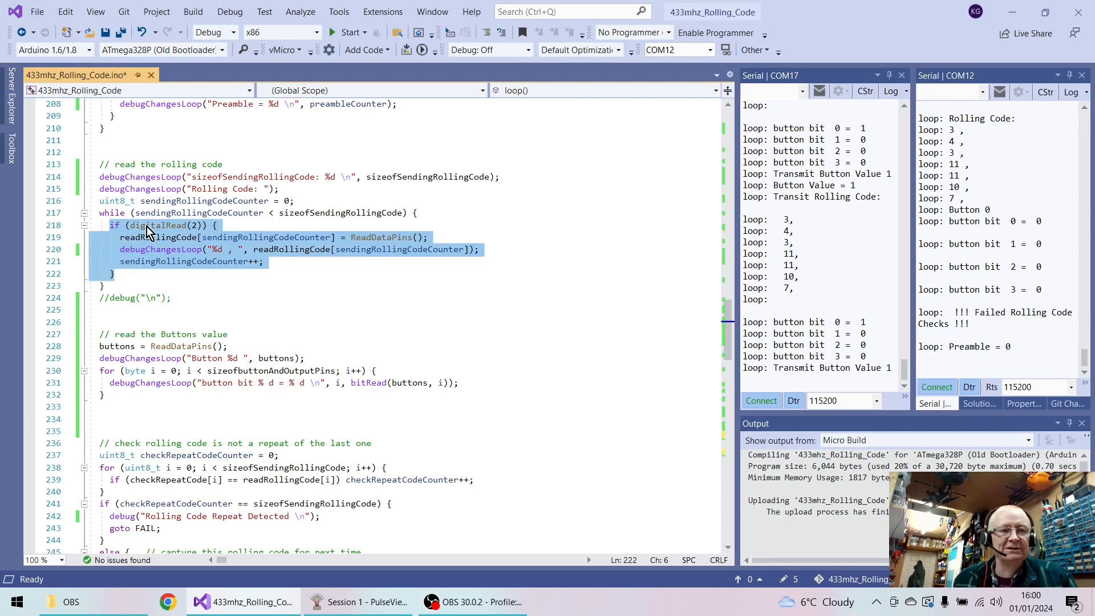
pyautogui.click(154, 261)
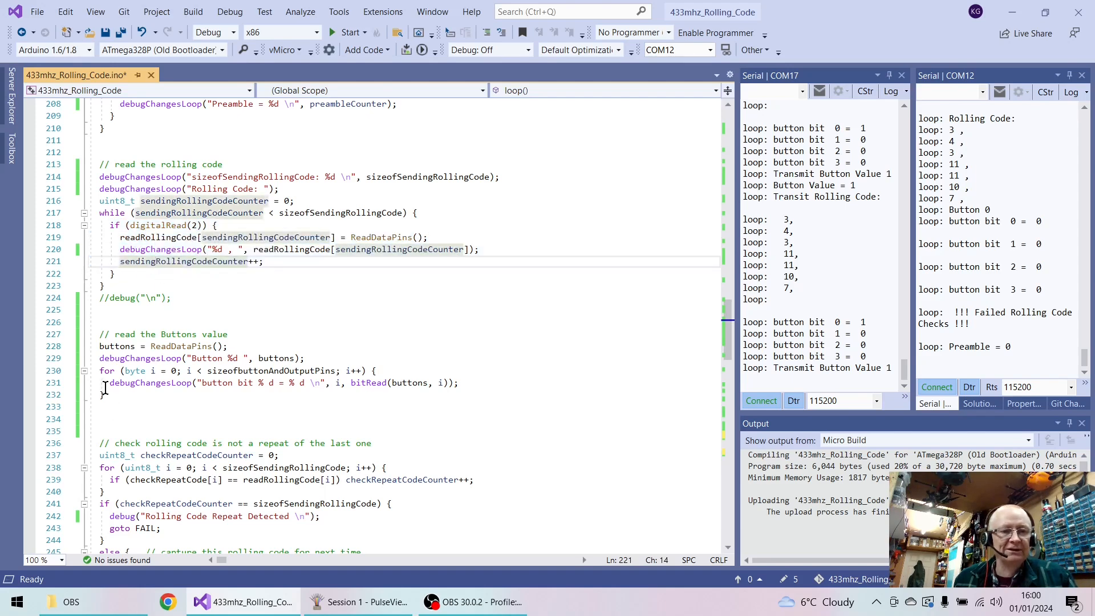
pyautogui.moveTo(398, 211)
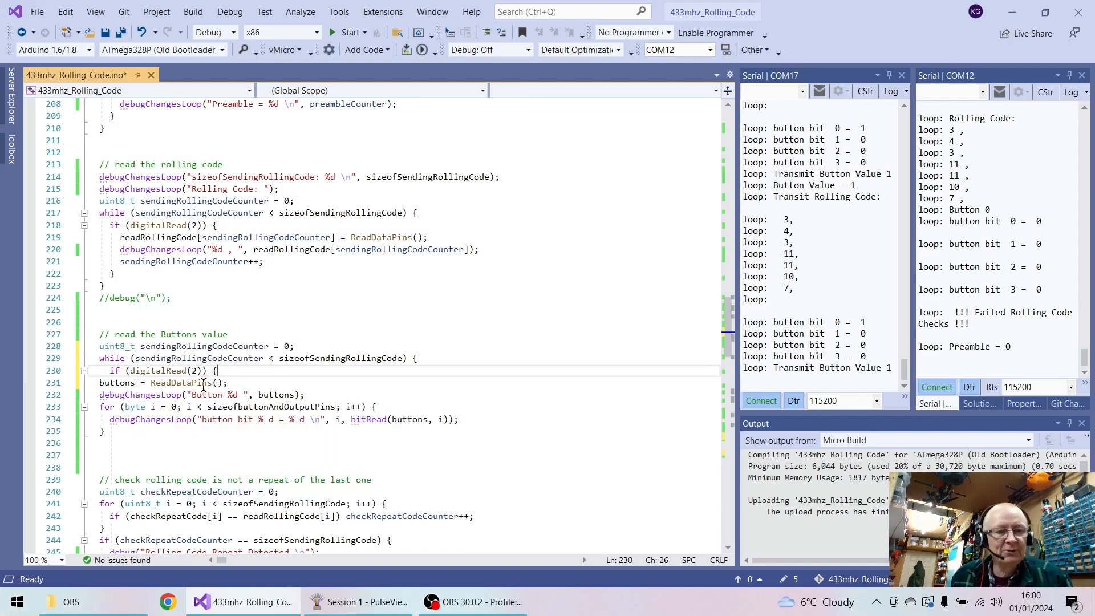
pyautogui.click(103, 432)
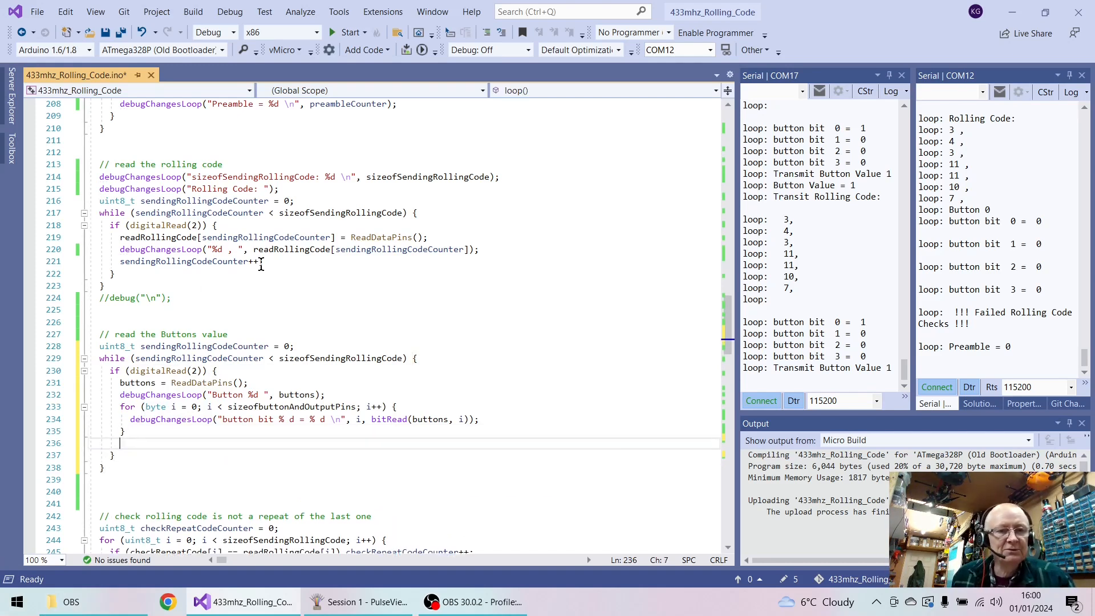
# Step: Reuse the counter increment inside the loop and set the loop limit to 1
pyautogui.doubleClick(189, 261)
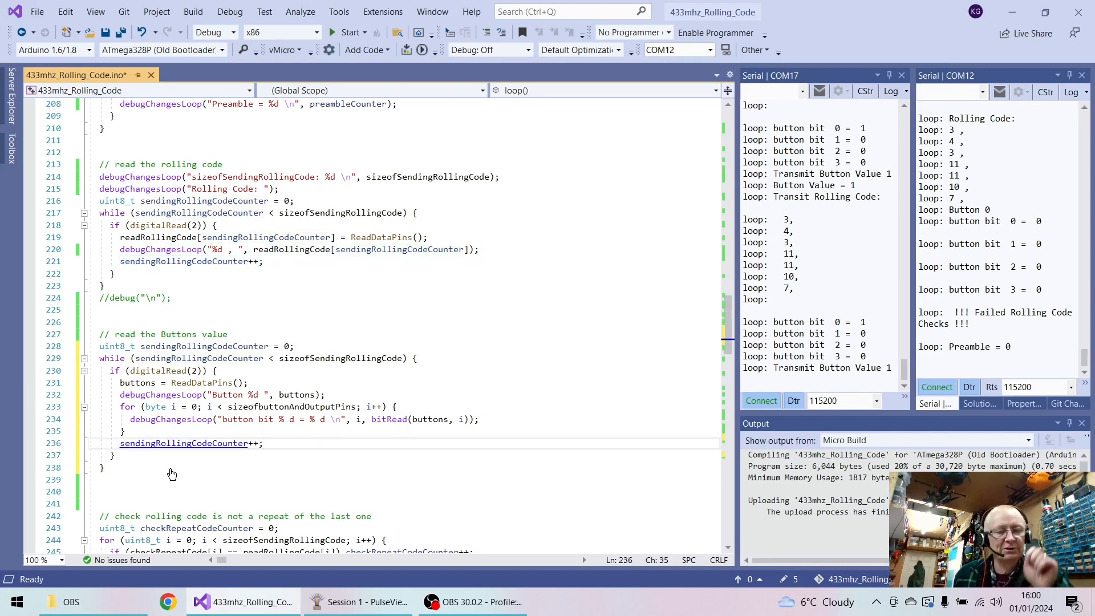
pyautogui.click(116, 364)
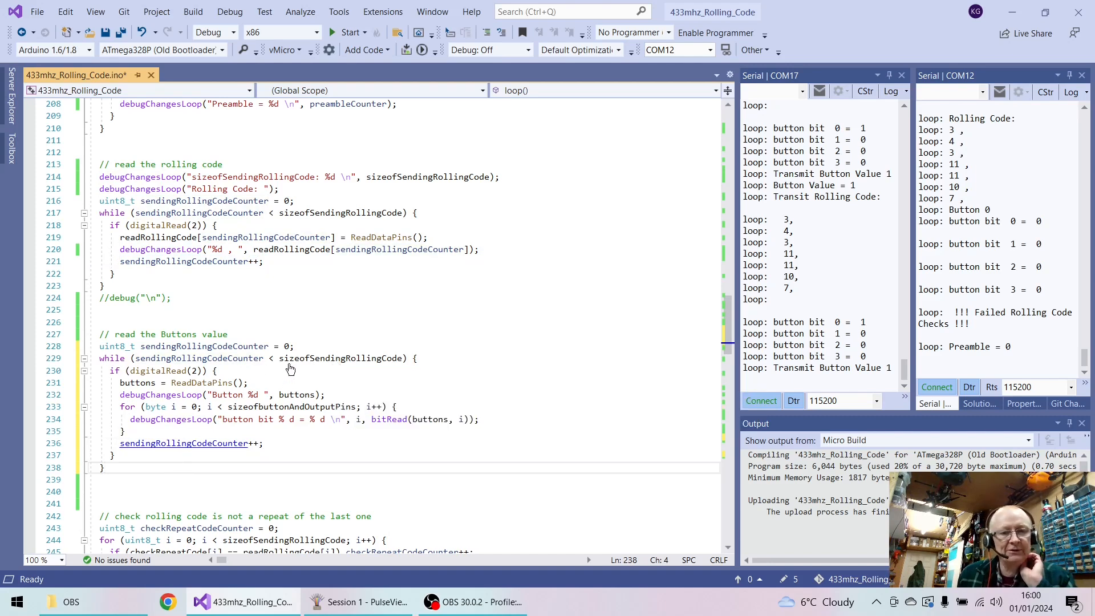
pyautogui.write('1')
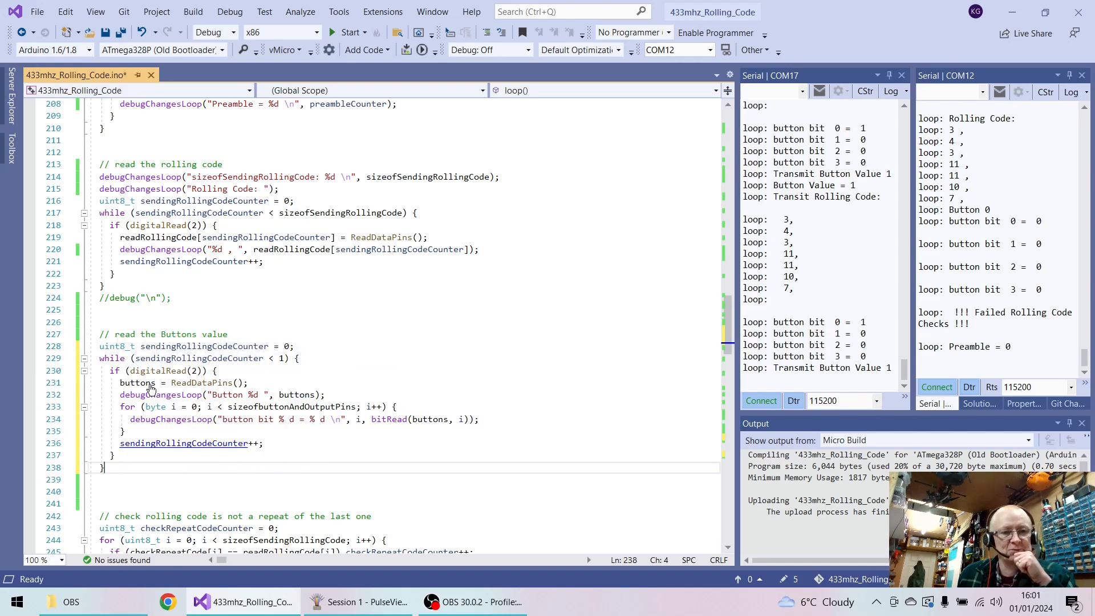
pyautogui.moveTo(124, 492)
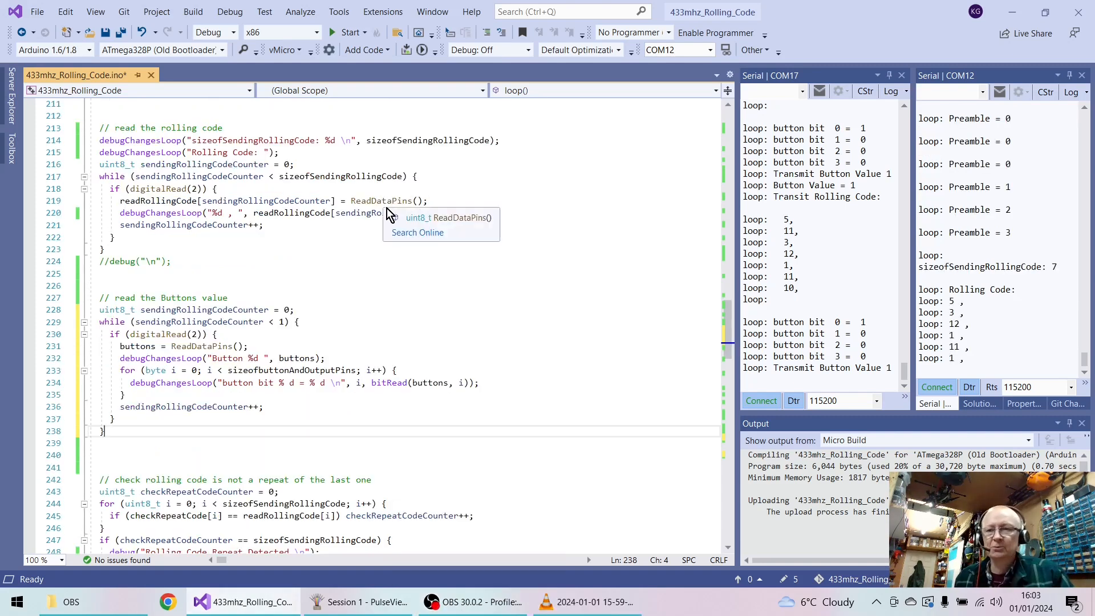
pyautogui.moveTo(997, 177)
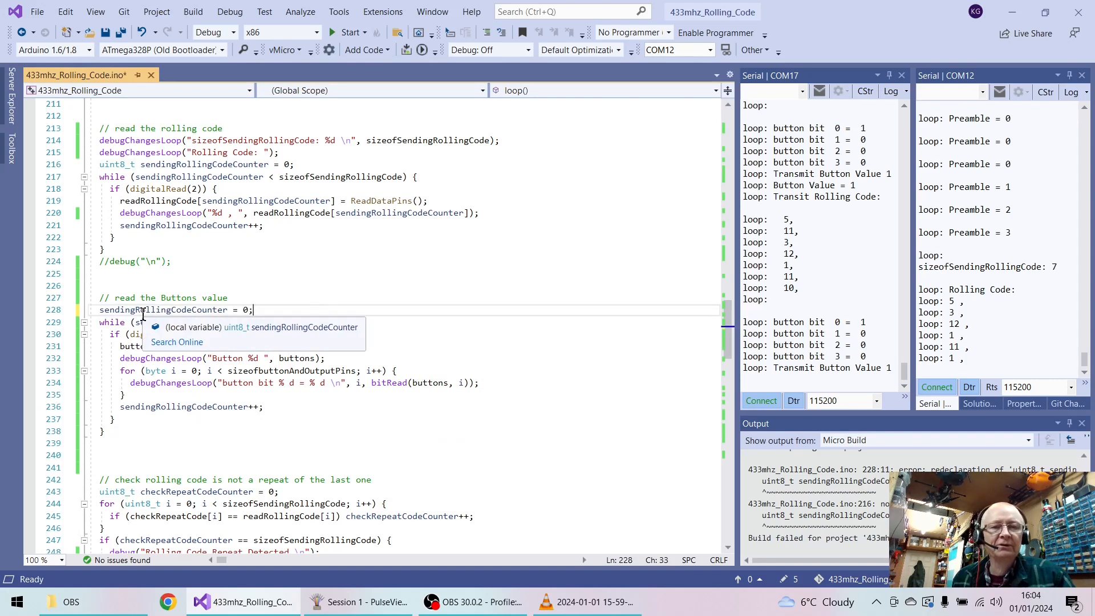
pyautogui.moveTo(421, 50)
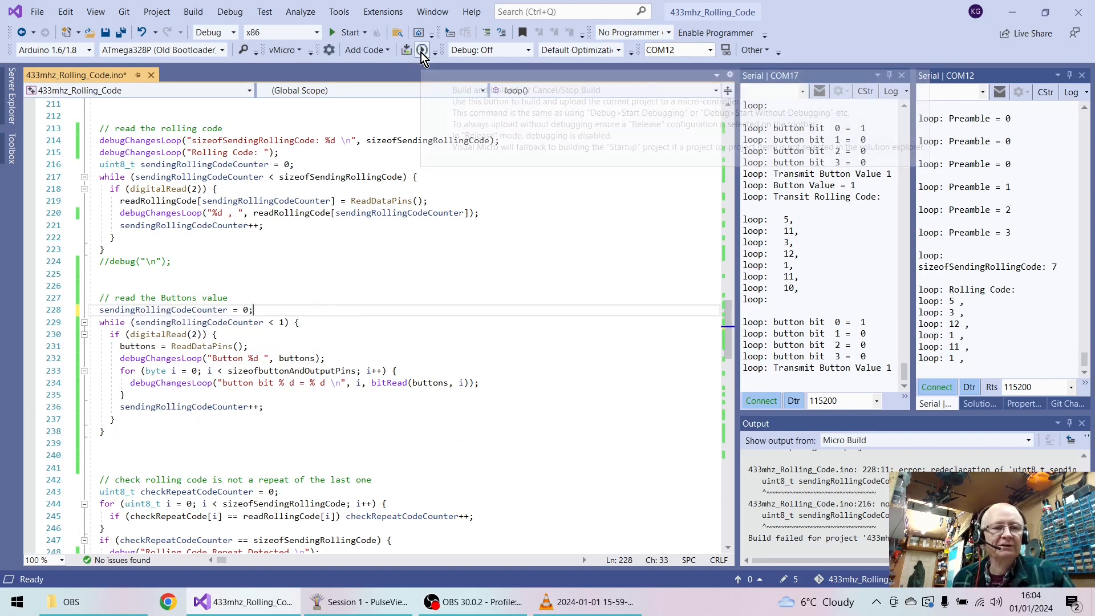
# Step: Build and upload the revised sketch to the ATmega328P, then bring PulseView forward
pyautogui.click(421, 50)
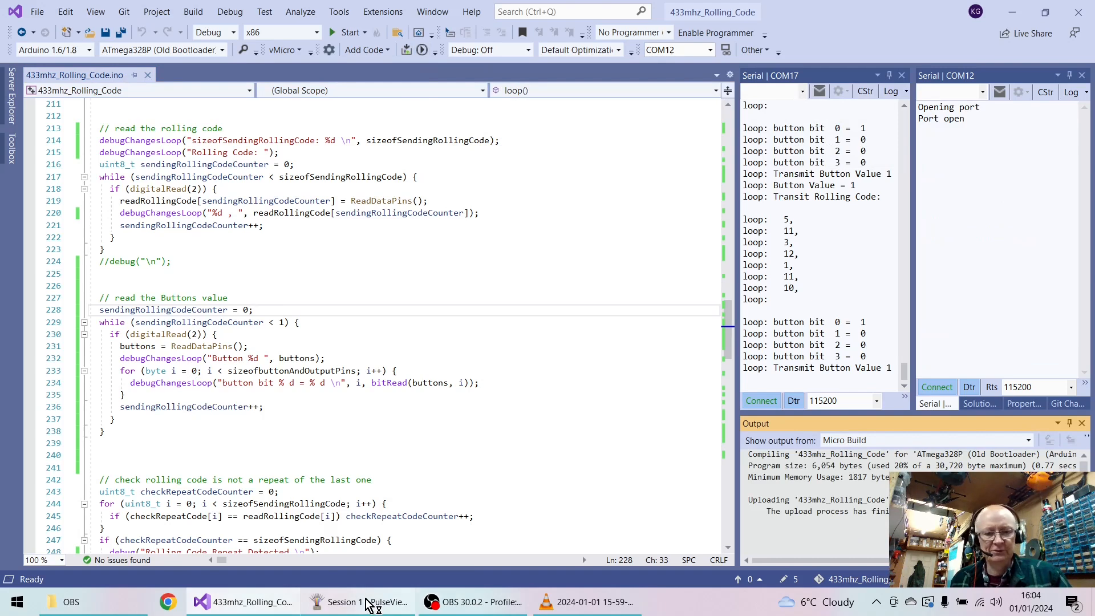
pyautogui.click(357, 601)
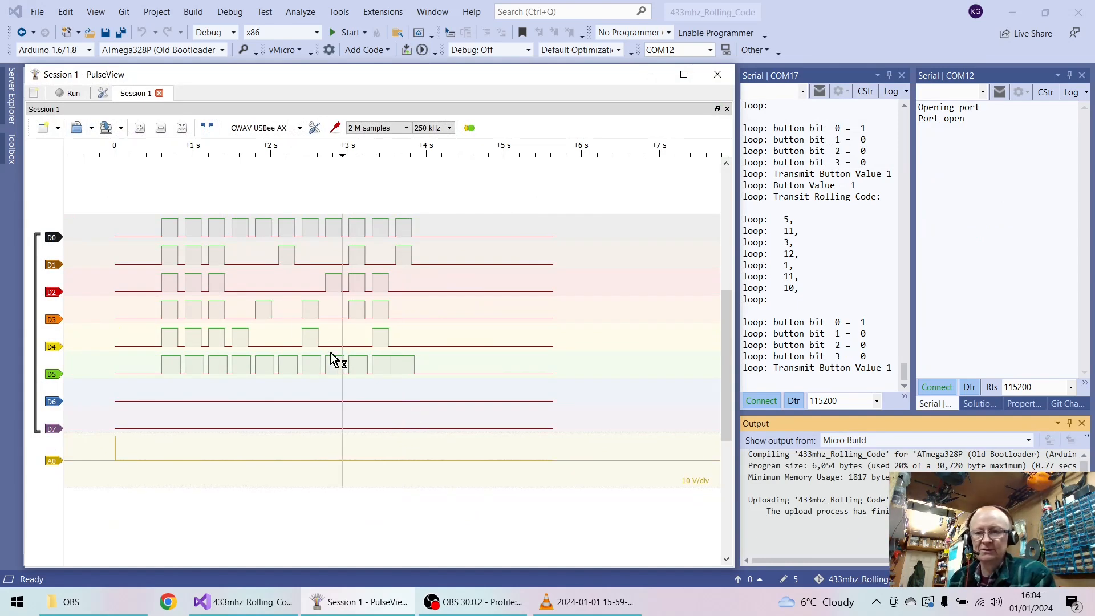
# Step: Record two captures of the button transmission, zooming to fit between them
pyautogui.click(68, 93)
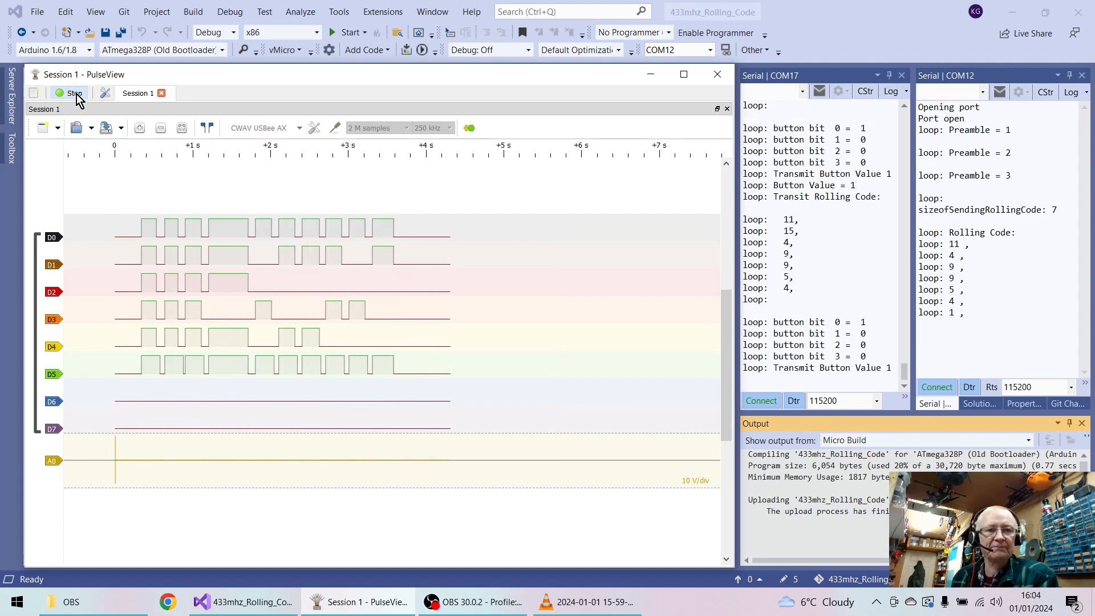
pyautogui.click(75, 93)
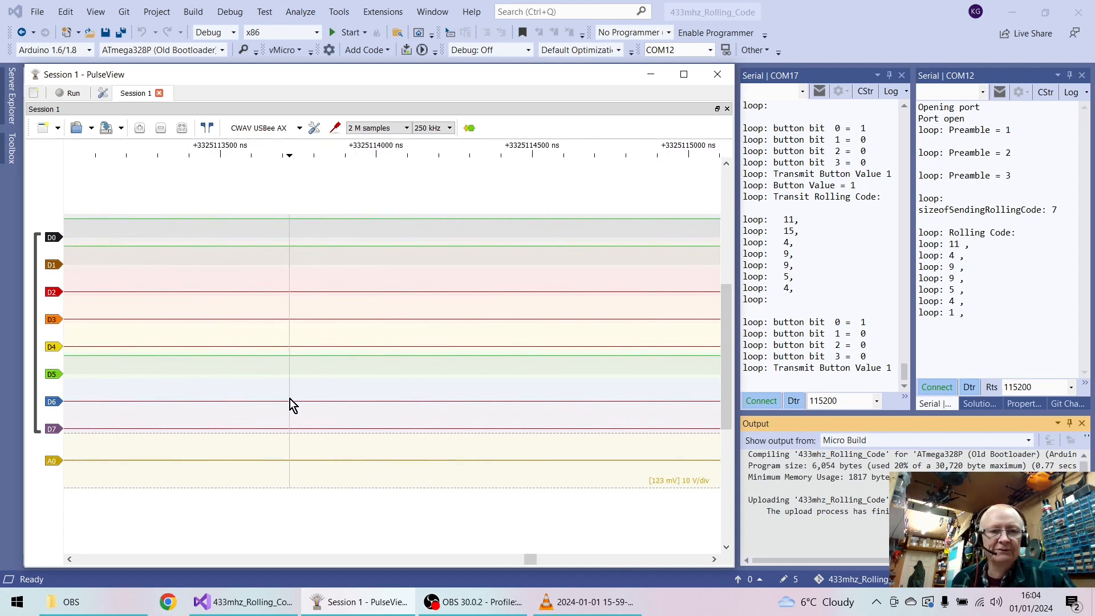
pyautogui.click(182, 127)
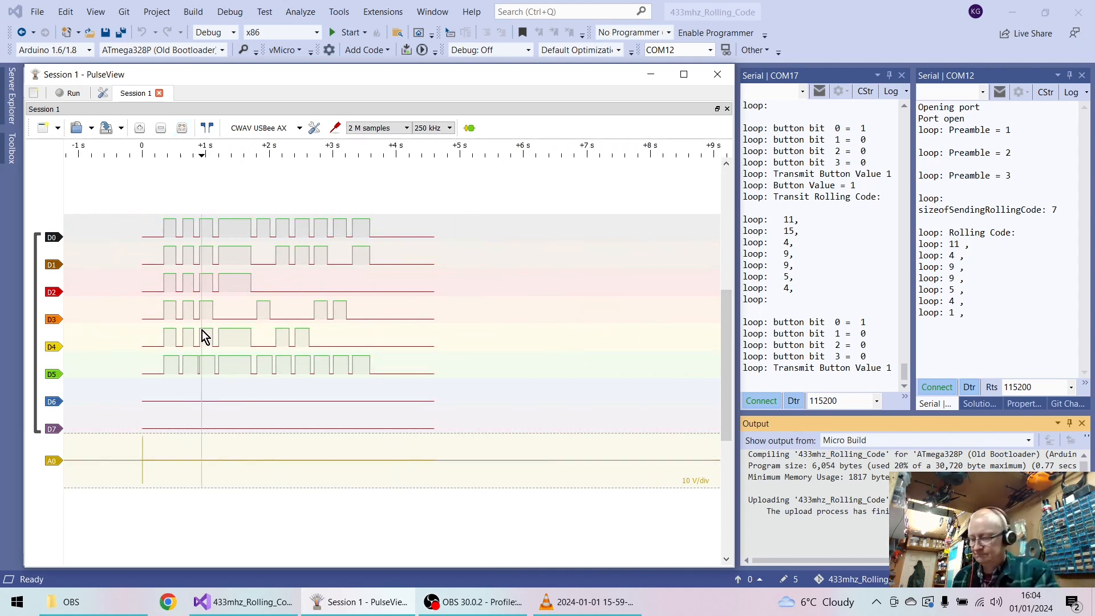
pyautogui.click(72, 93)
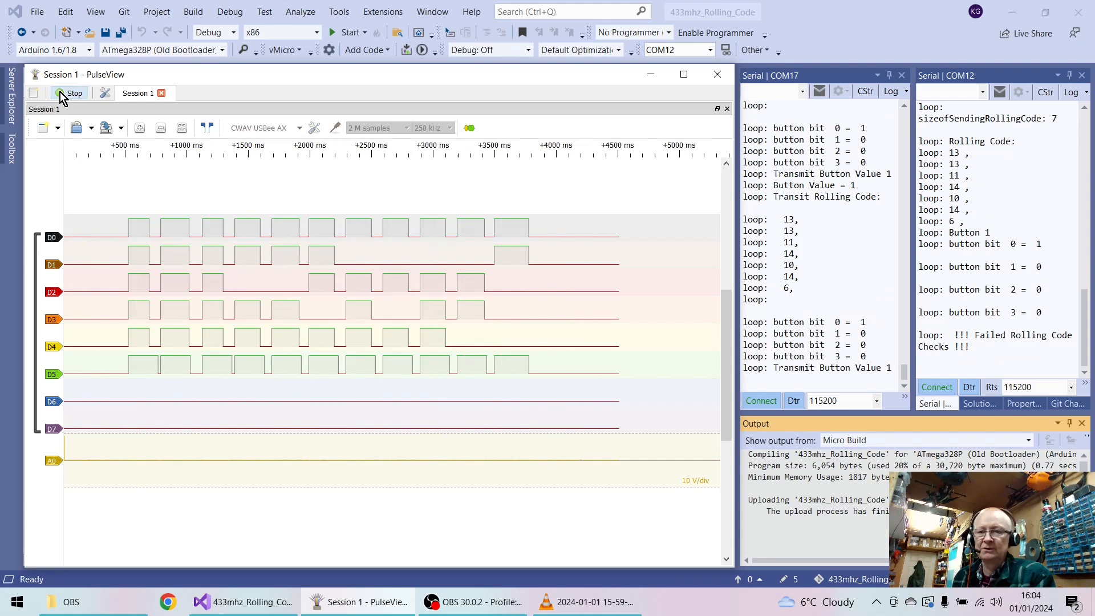
pyautogui.click(72, 93)
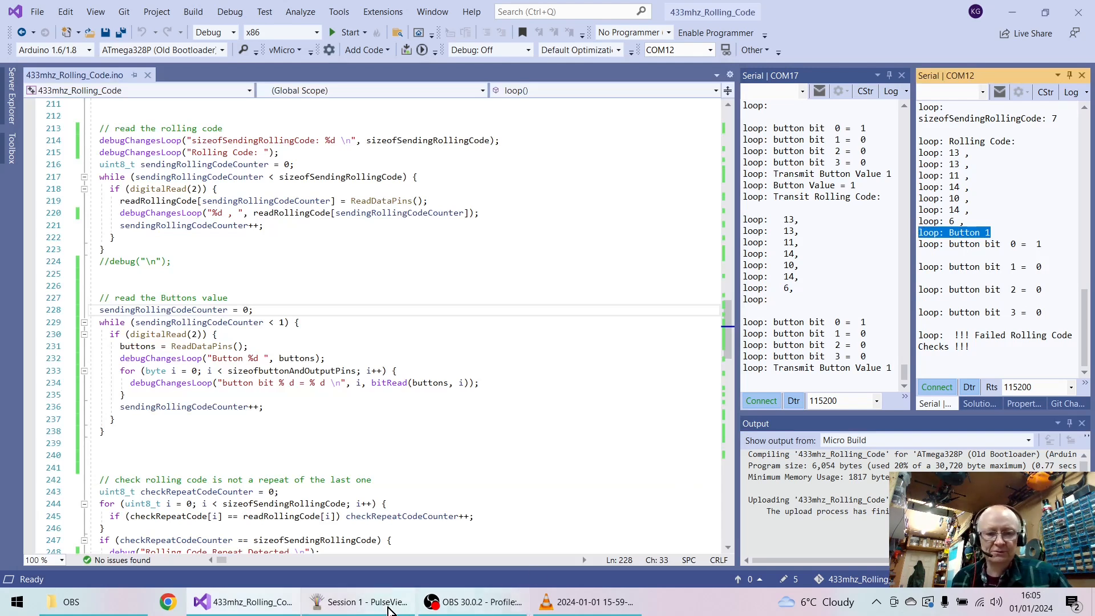
# Step: Zoom and scroll the latest capture to inspect the D0–D7 pulses between 3.2 and 3.6 seconds
pyautogui.click(358, 602)
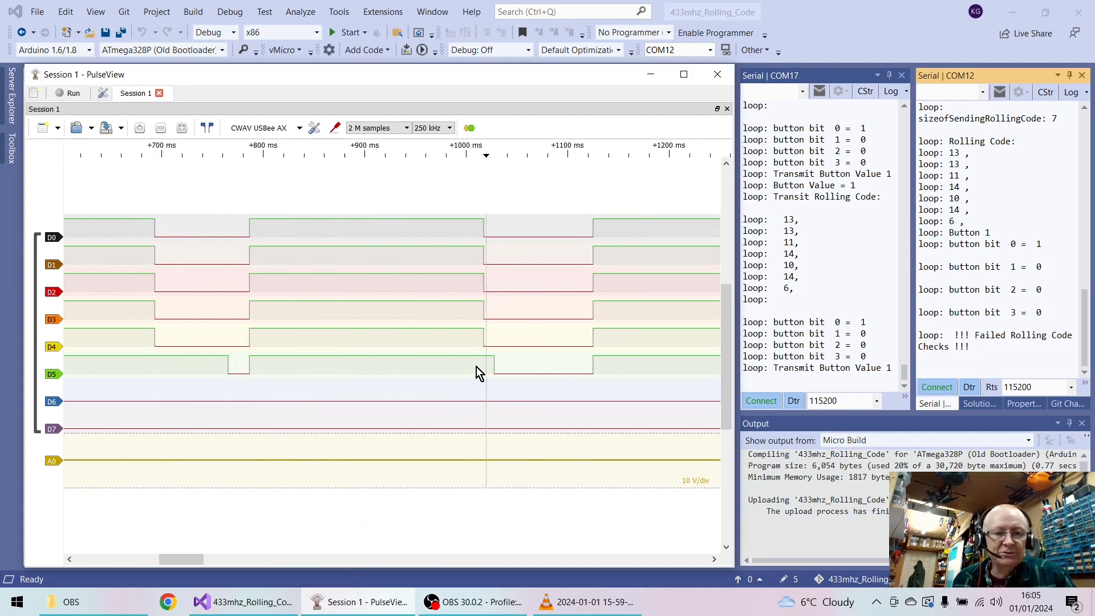
pyautogui.scroll(-3)
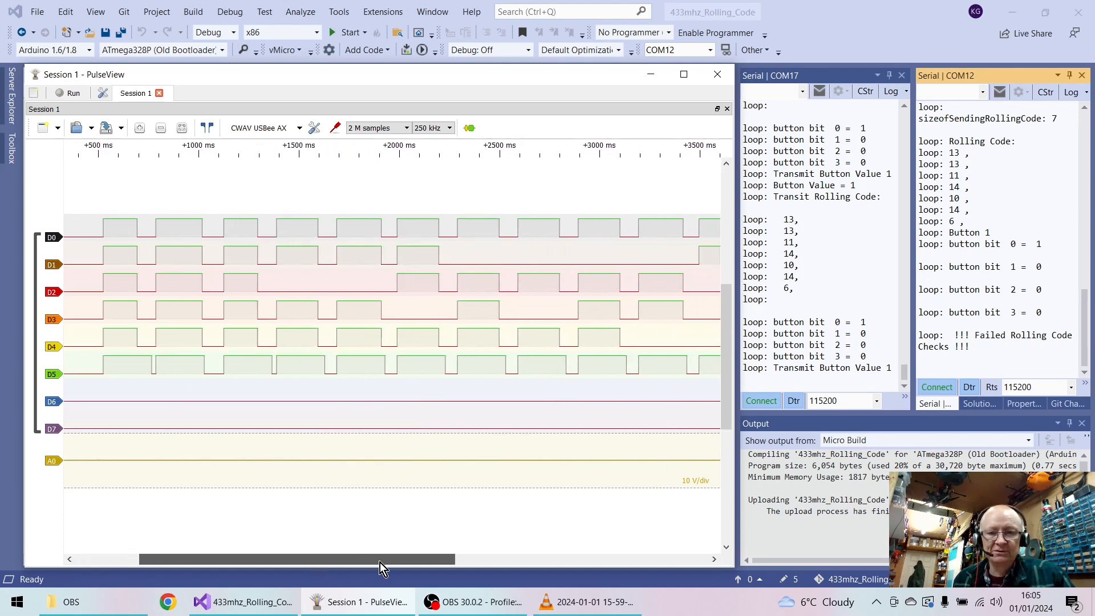
pyautogui.moveTo(381, 559); pyautogui.dragTo(512, 559)
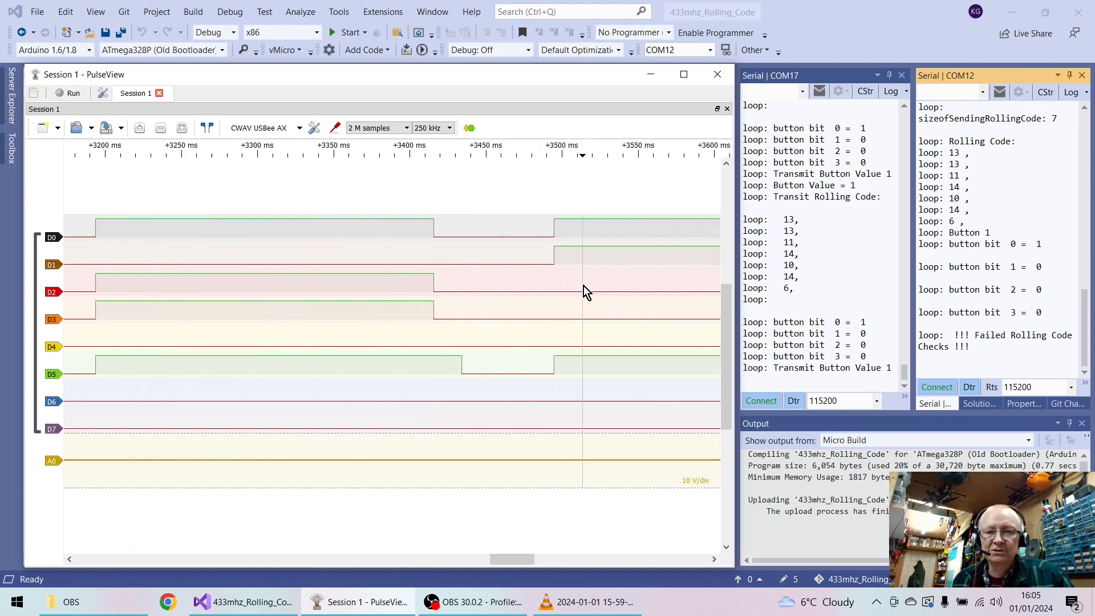